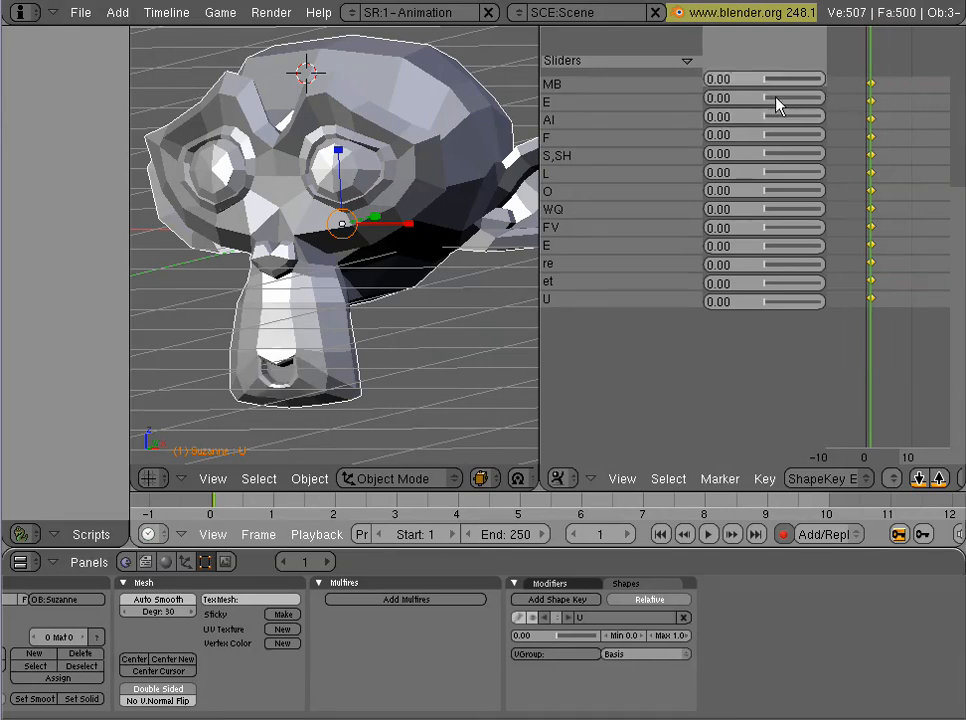
mouse_move(350, 265)
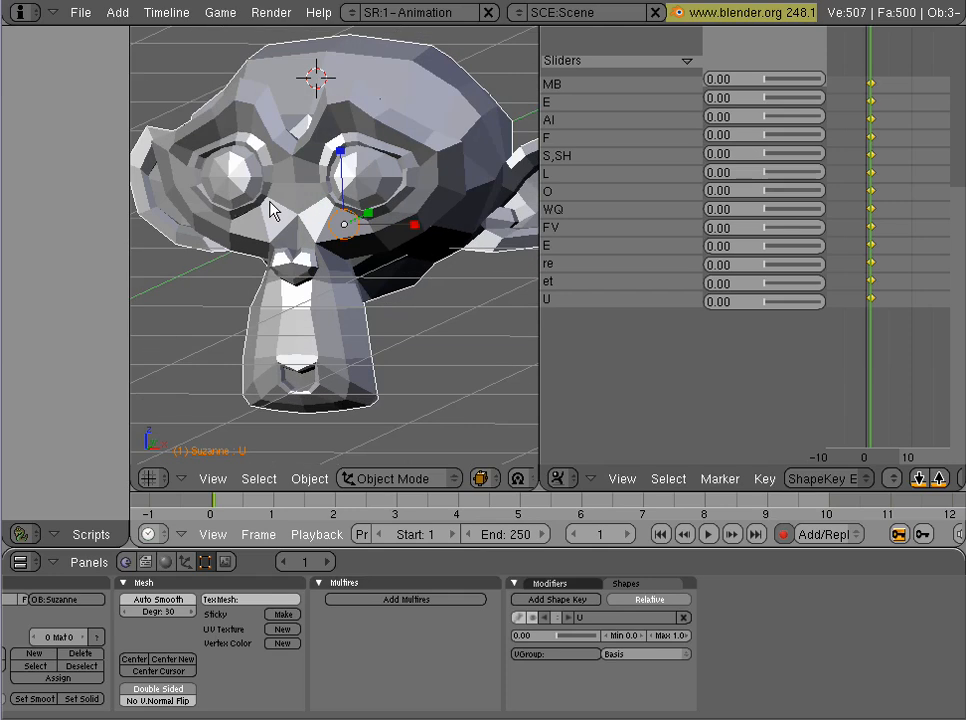
mouse_move(893, 205)
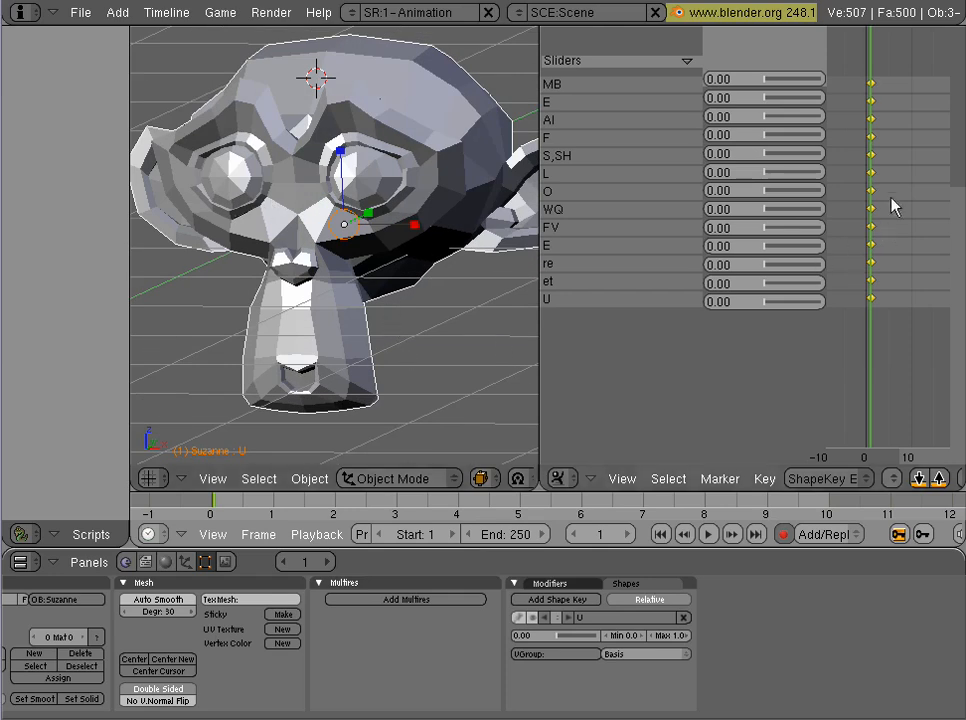
mouse_move(435, 285)
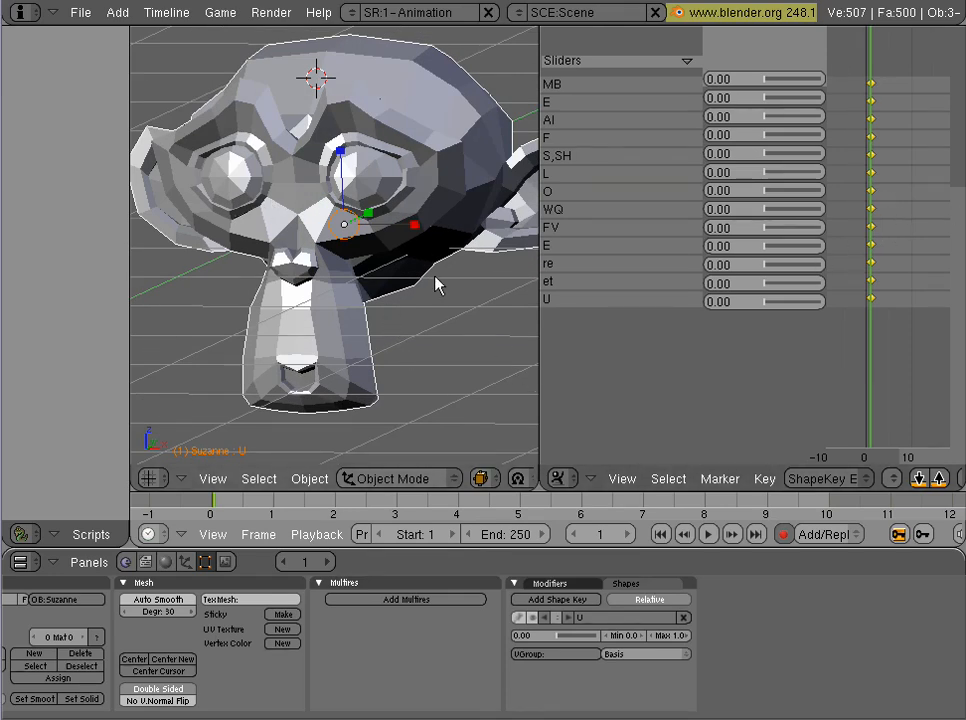
mouse_move(398, 277)
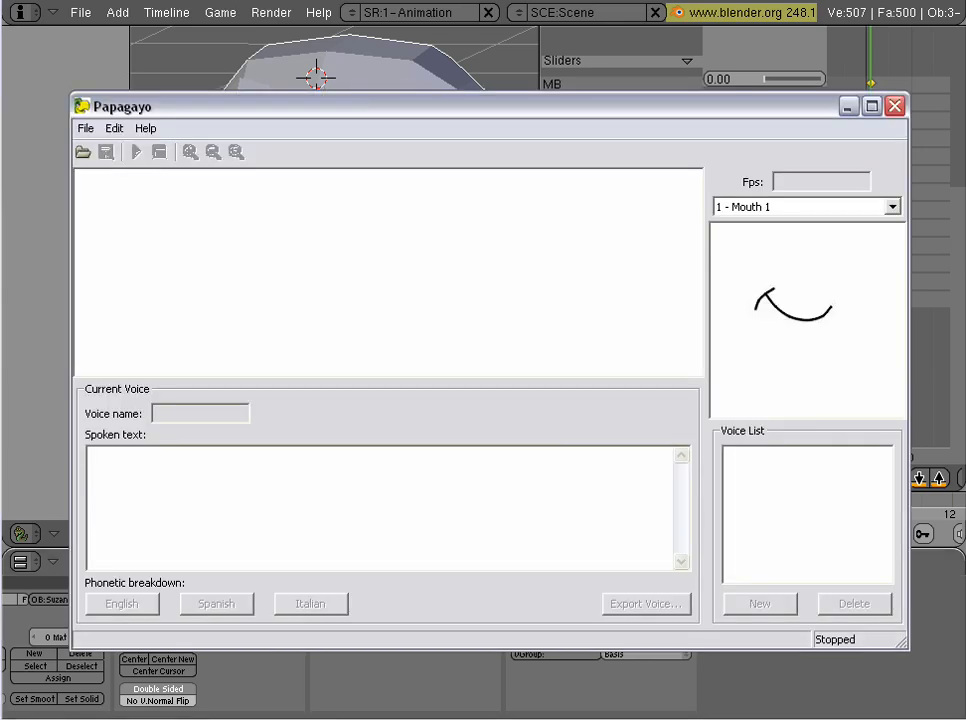
mouse_move(488, 198)
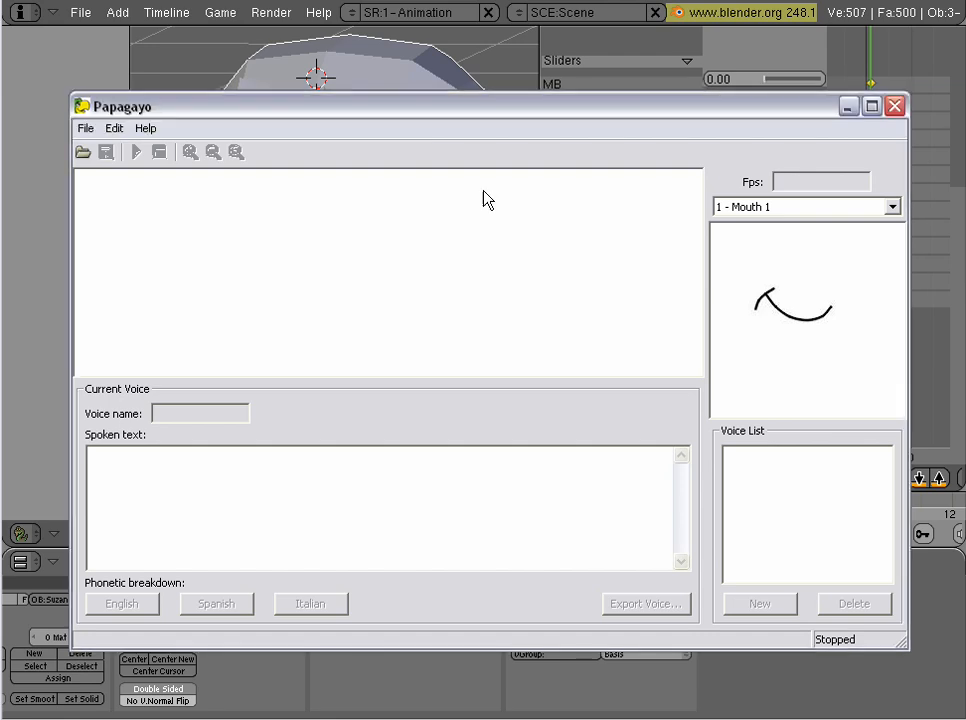
- Position the empty Papagayo lip-sync window over the Blender scene
left_click_drag(117, 106, 88, 80)
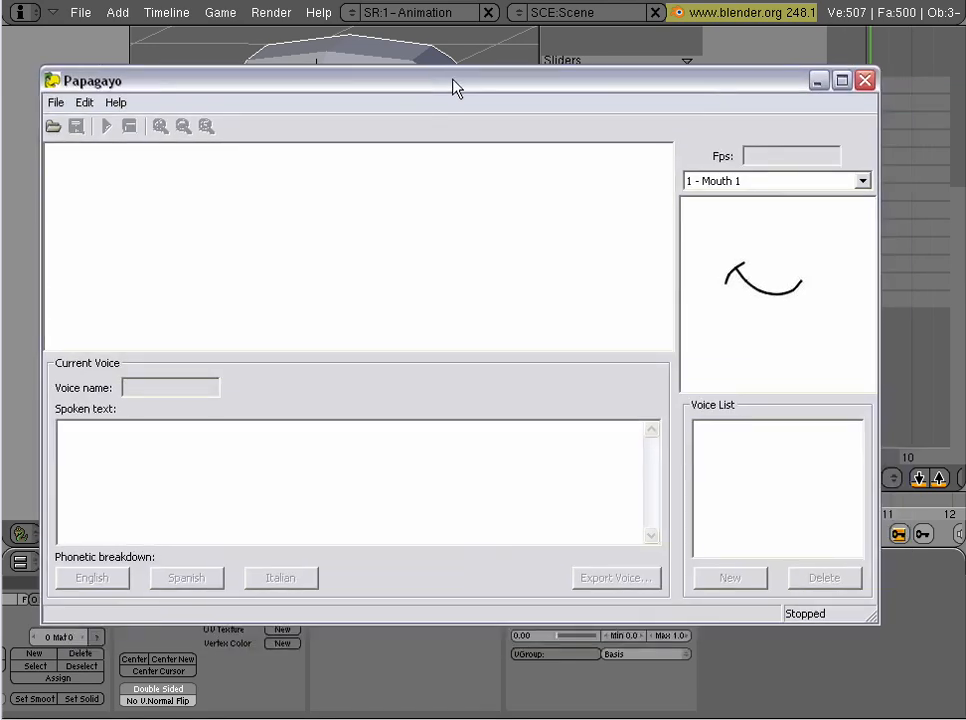
left_click_drag(452, 85, 445, 103)
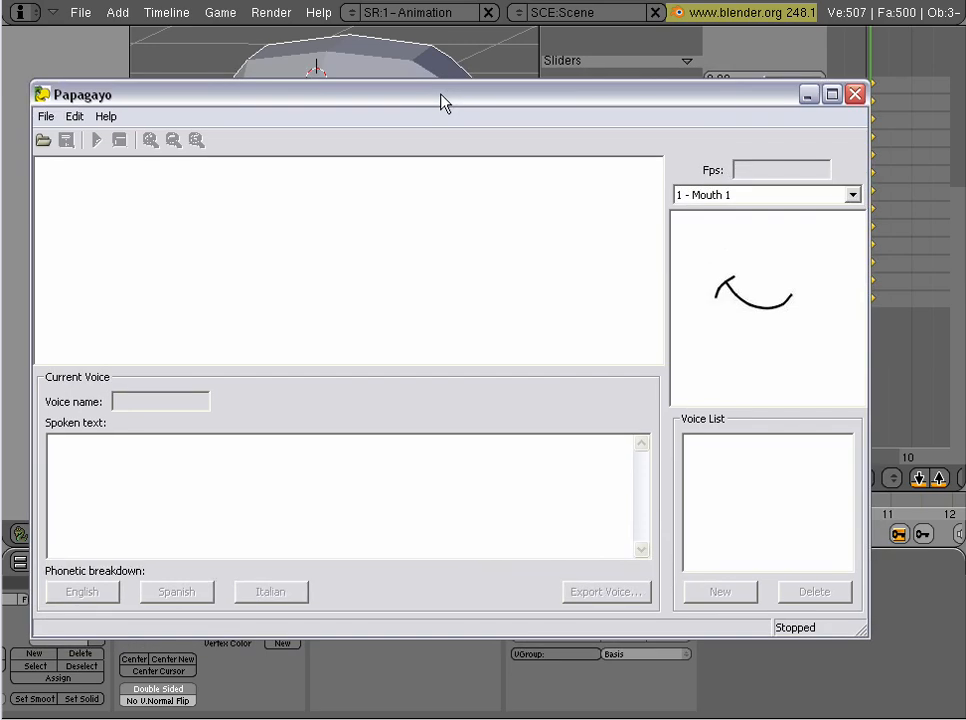
mouse_move(45, 116)
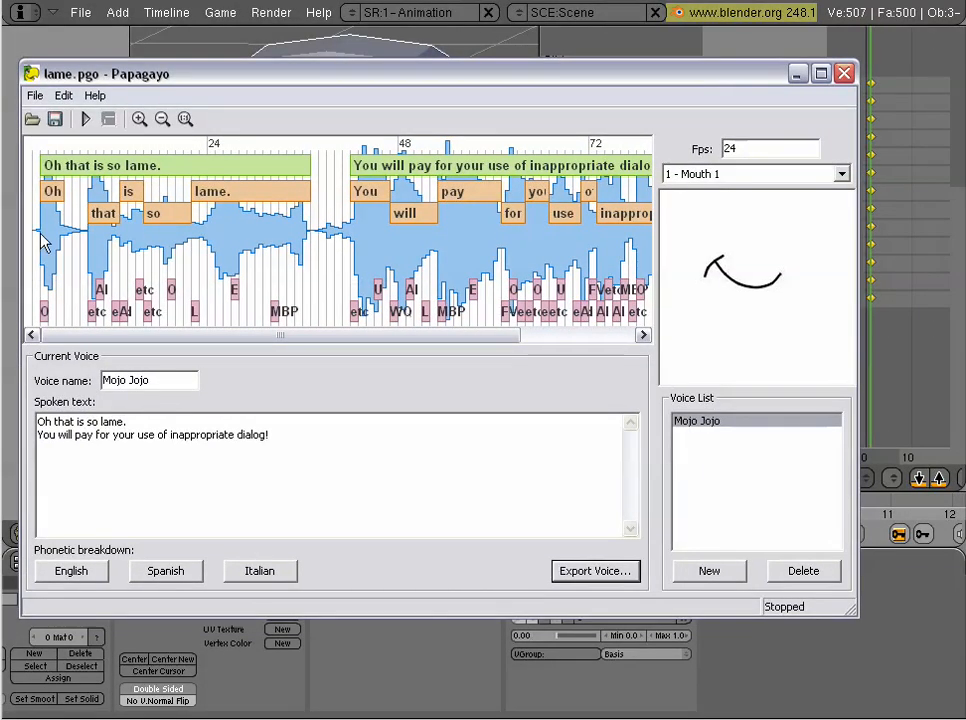
mouse_move(53, 330)
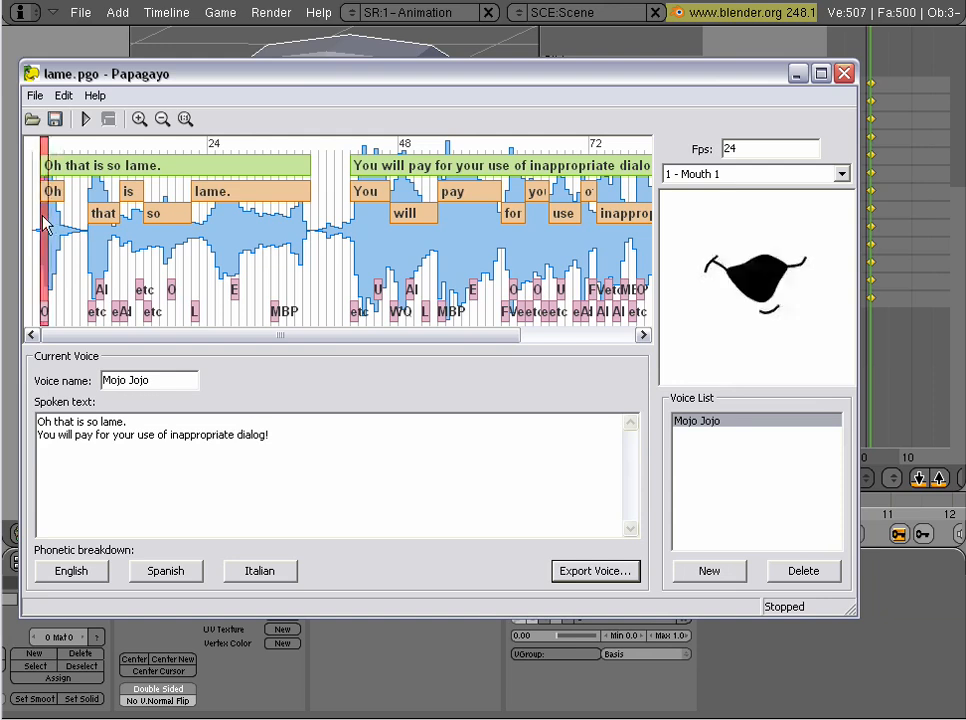
- Preview the mouth shape at the start of lame.pgo's Mojo Jojo dialogue
left_click(148, 220)
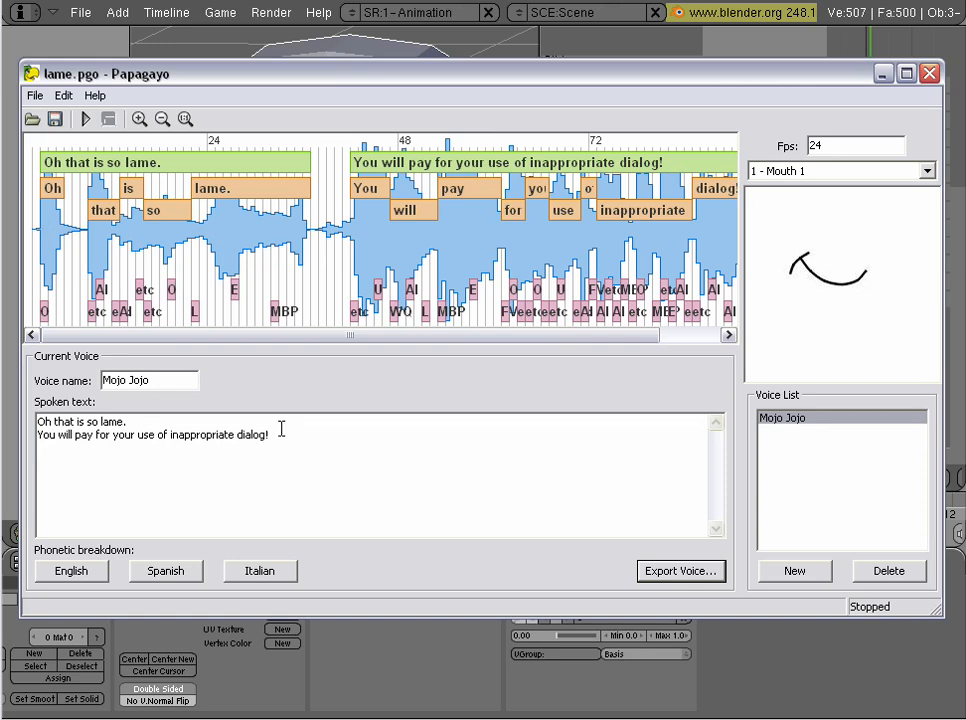
mouse_move(488, 228)
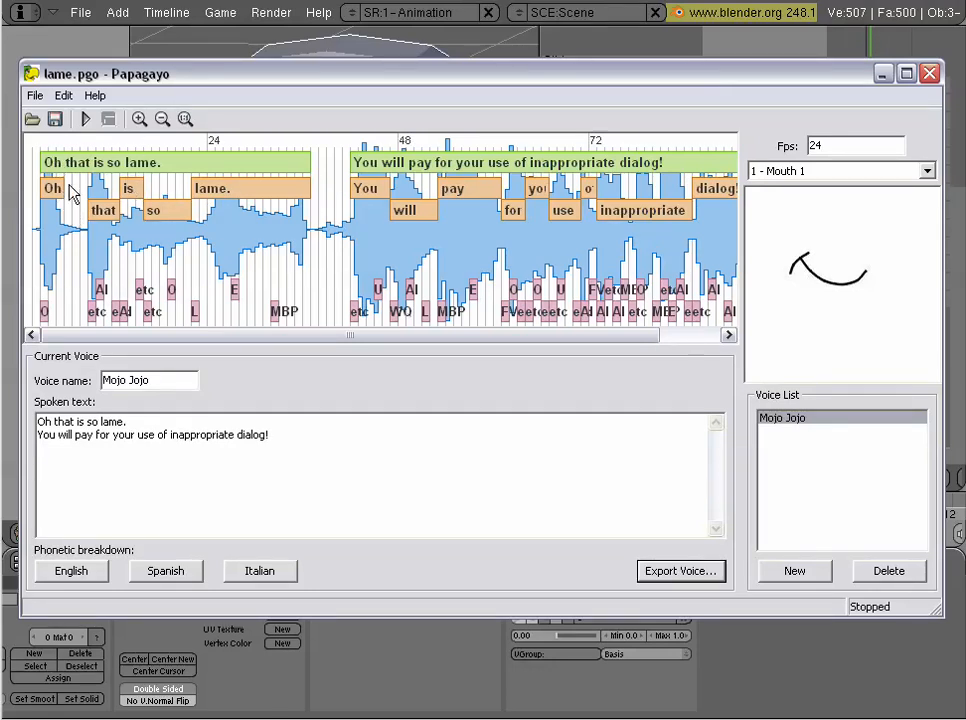
mouse_move(283, 200)
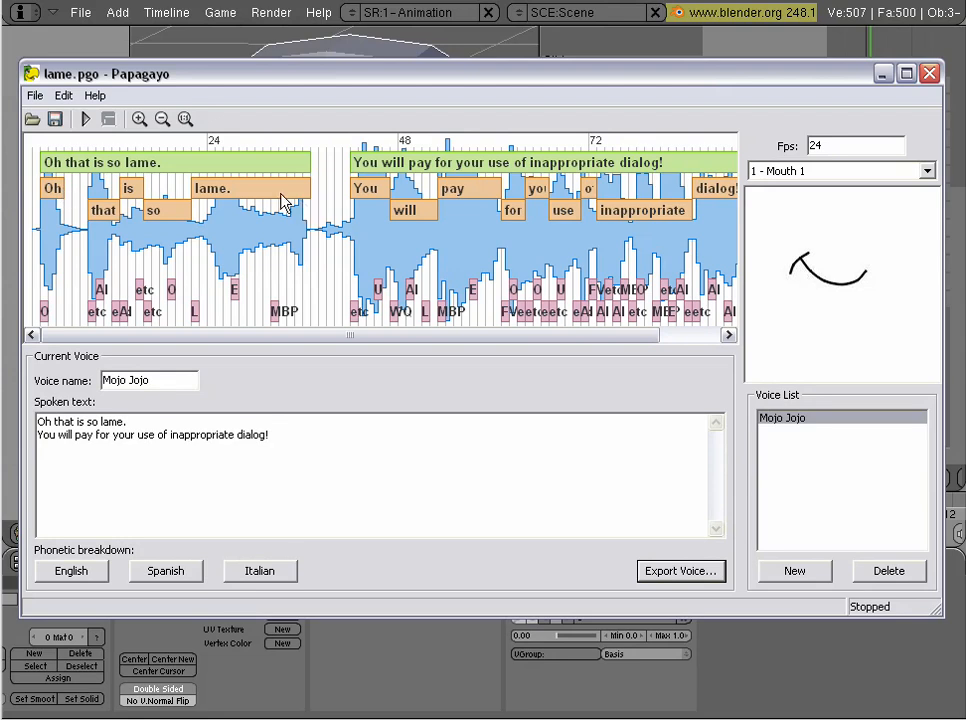
- Shift the lame. word and first sentence end later, then preview the second sentence
left_click(250, 200)
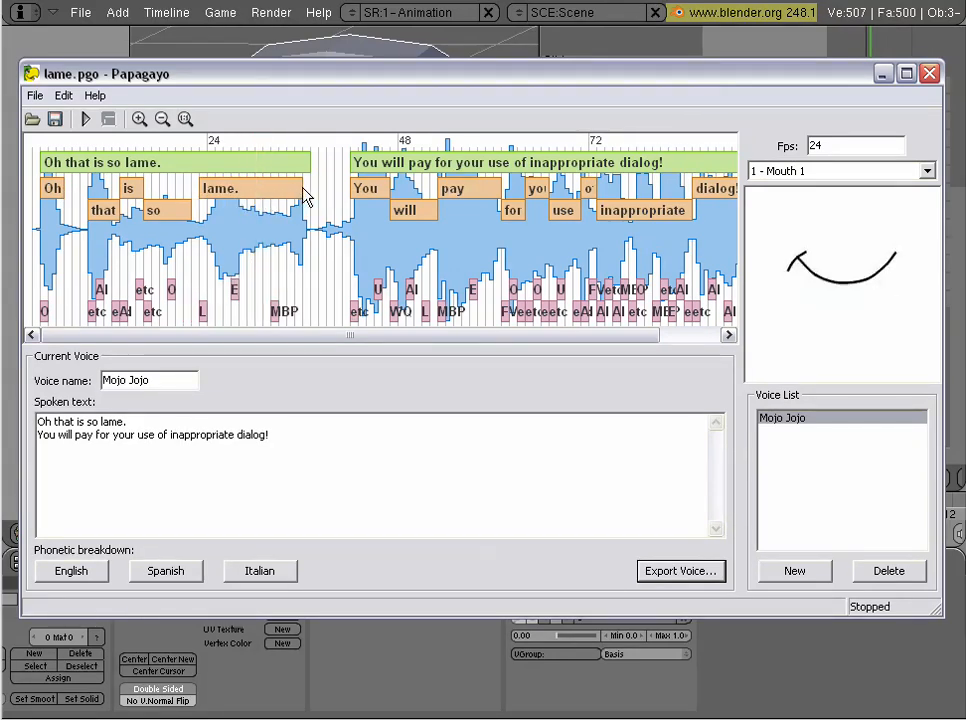
left_click(323, 240)
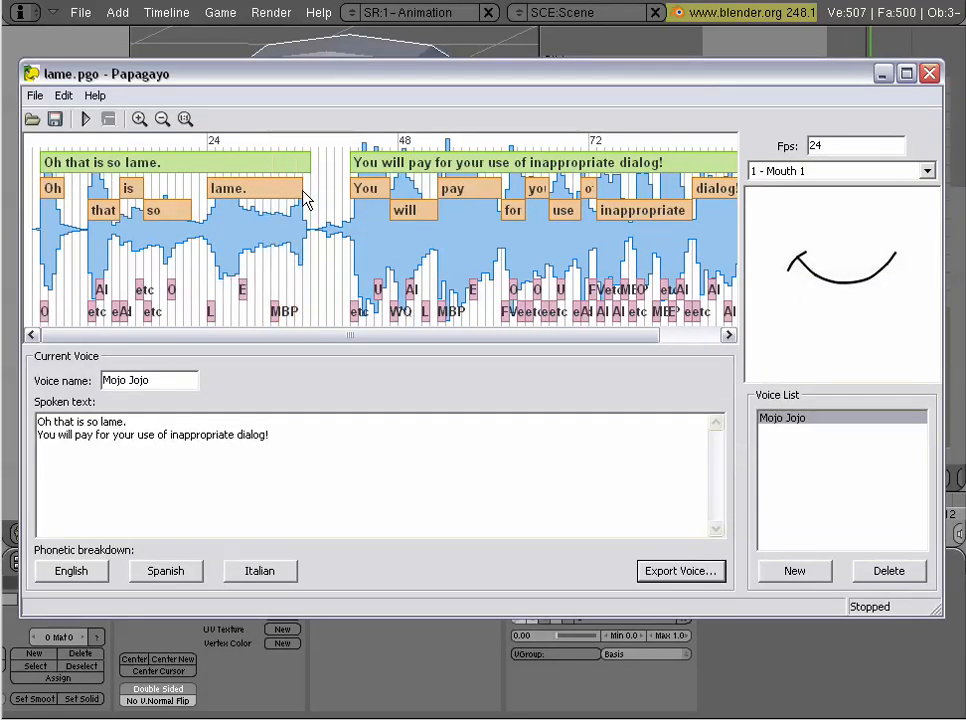
mouse_move(312, 167)
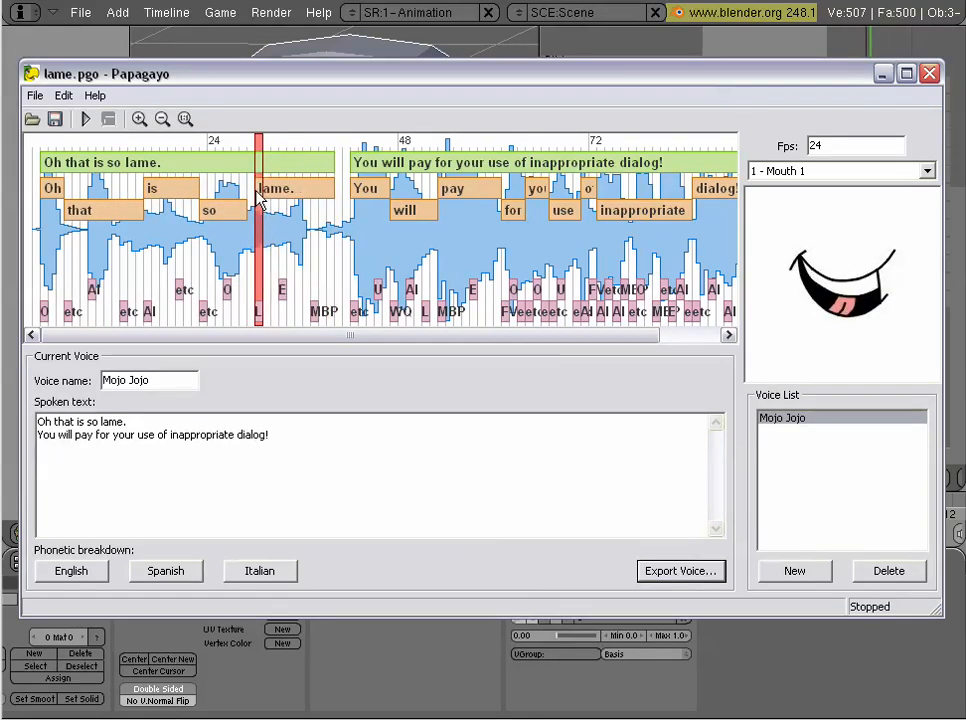
left_click(230, 210)
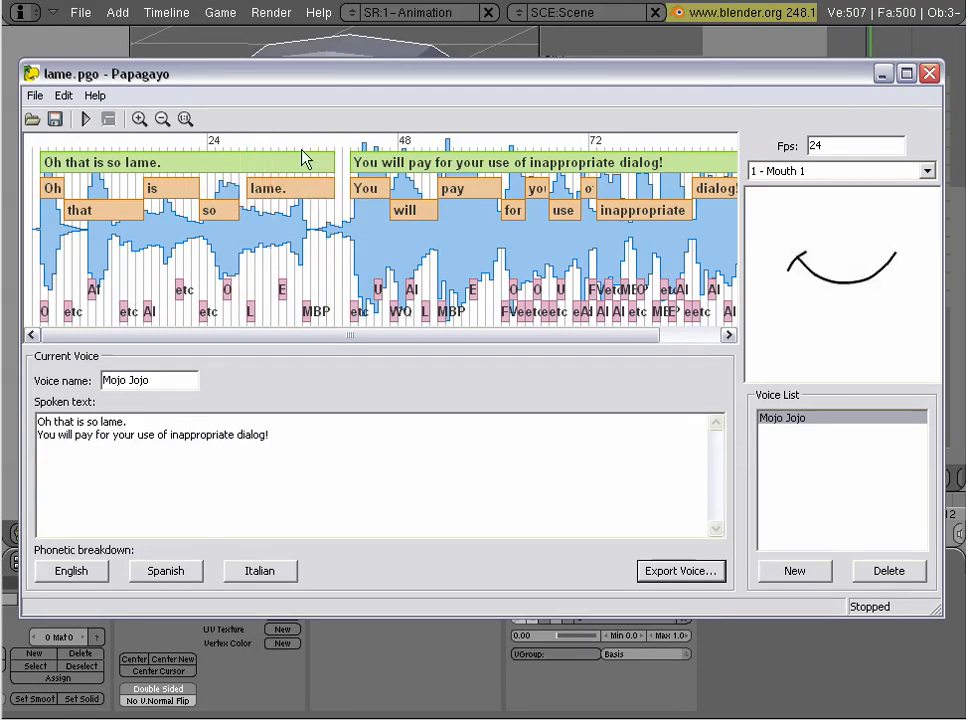
left_click(237, 150)
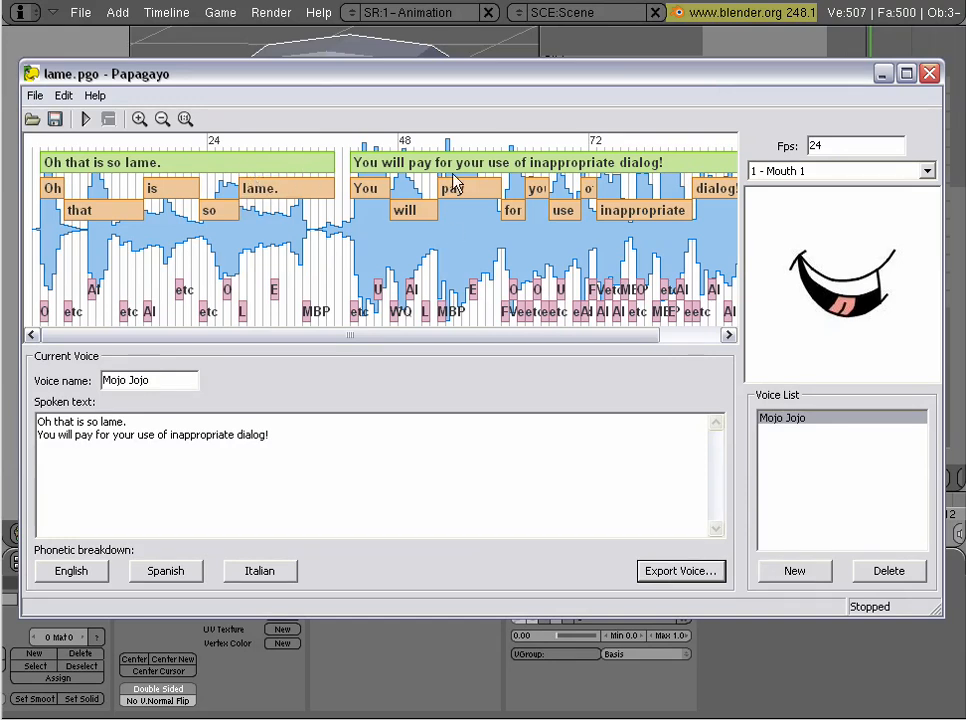
left_click(351, 148)
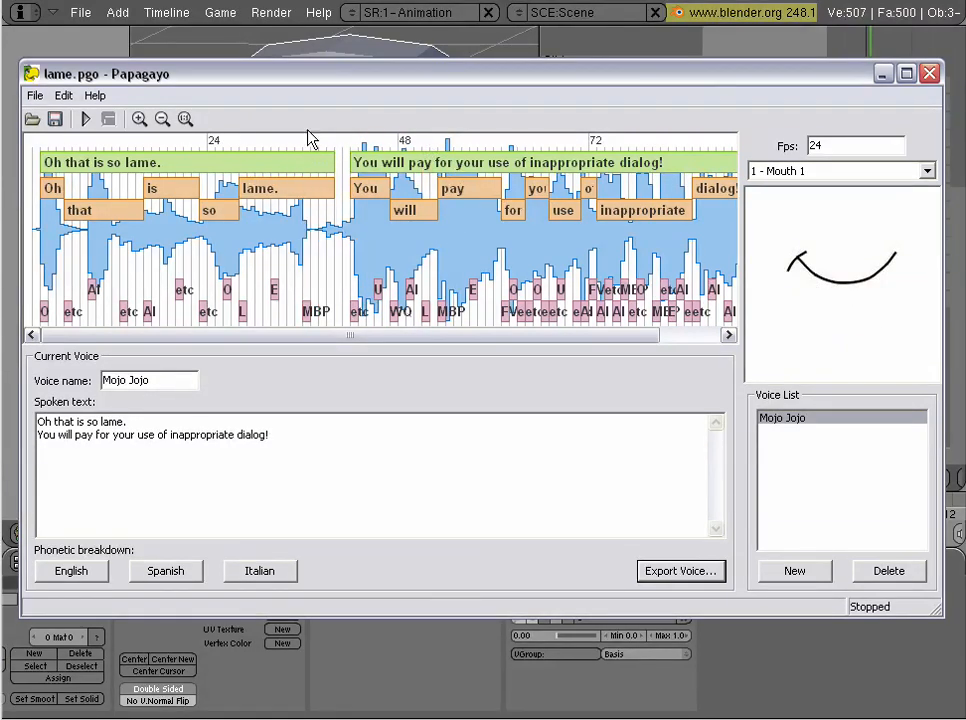
left_click(34, 95)
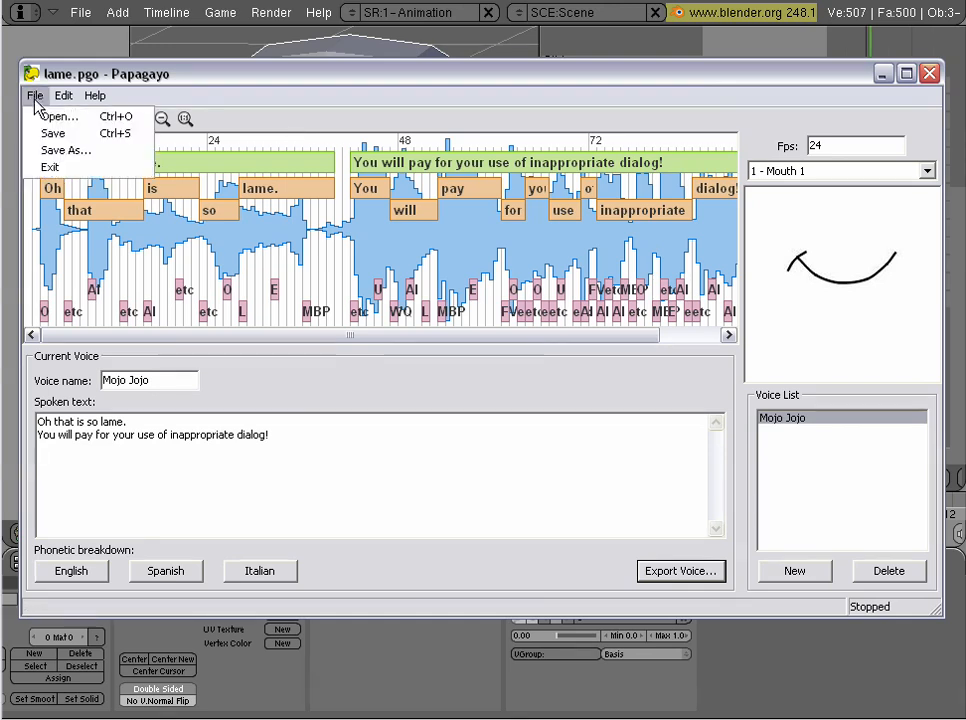
left_click(64, 150)
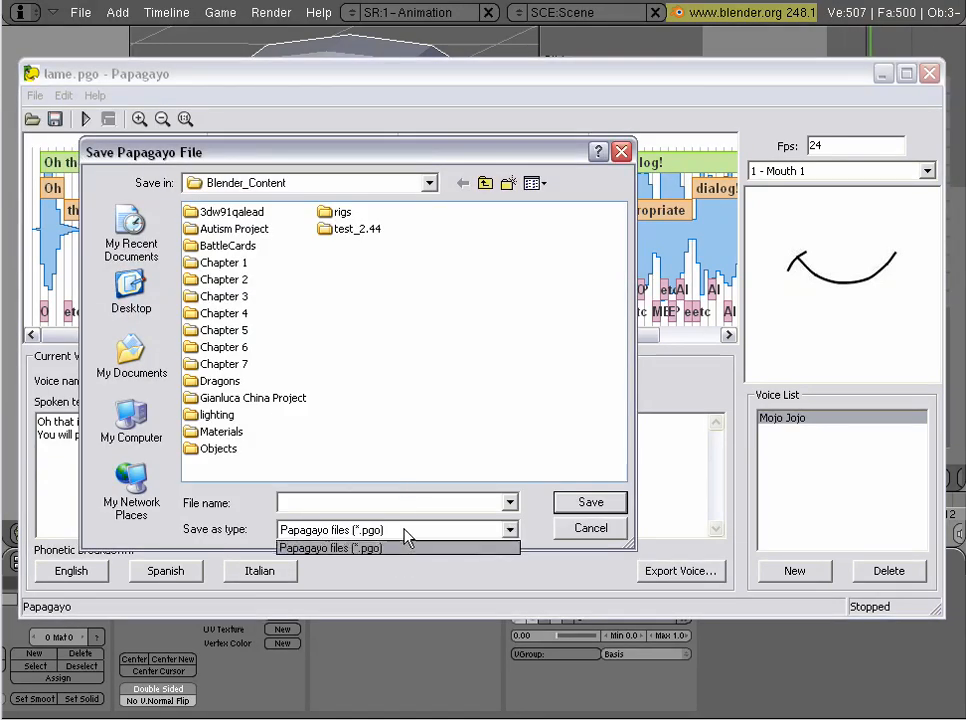
left_click(590, 528)
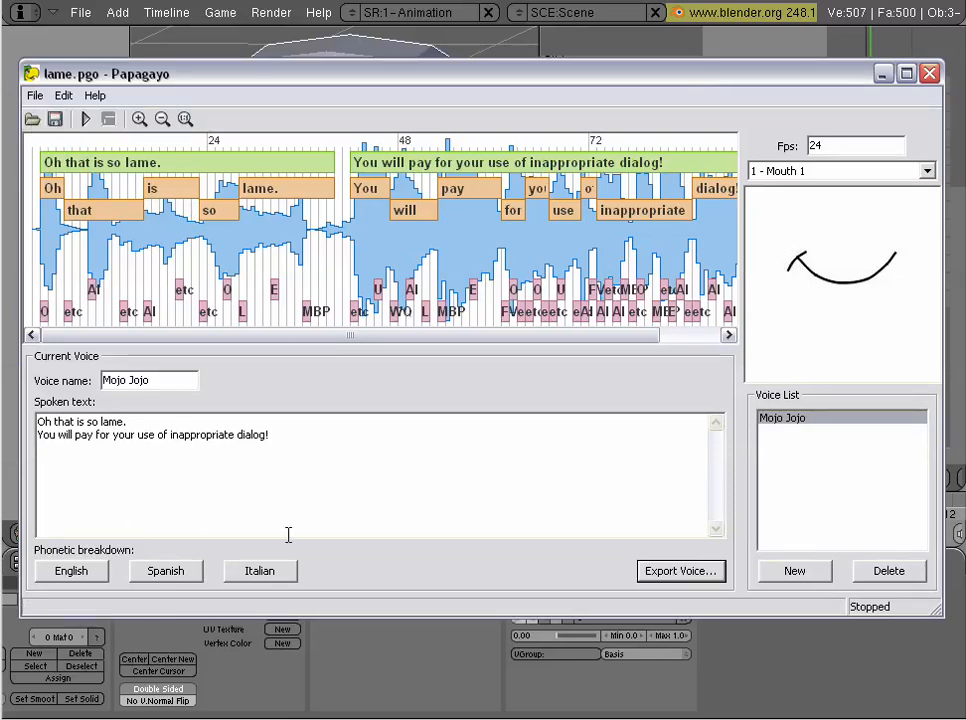
mouse_move(680, 571)
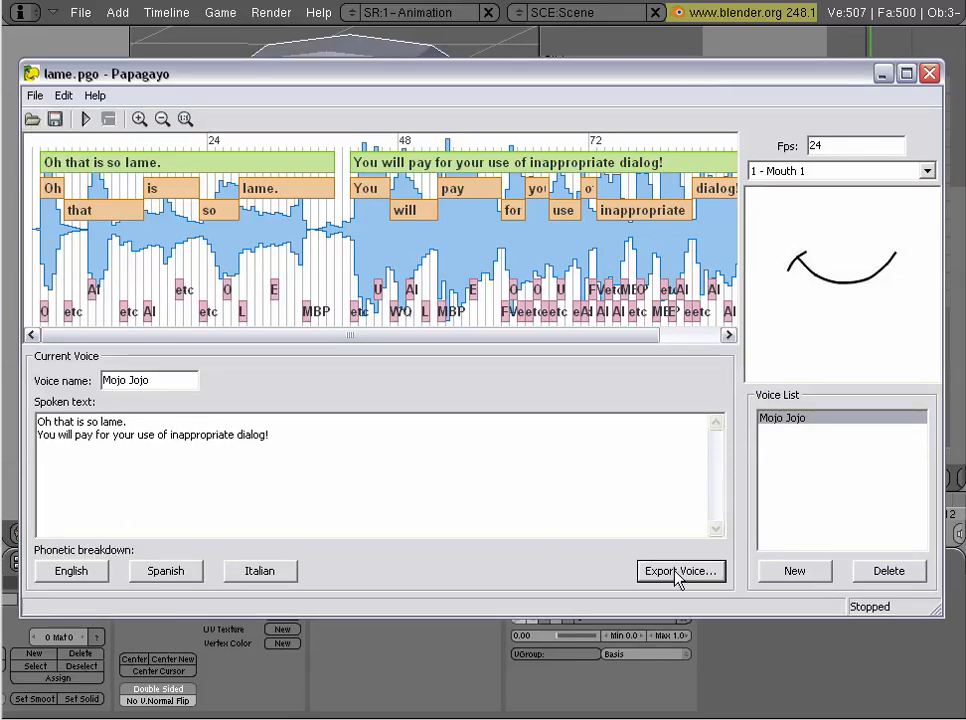
- Export the Mojo Jojo voice to lame.dat as a Moho switch file, twice
left_click(681, 571)
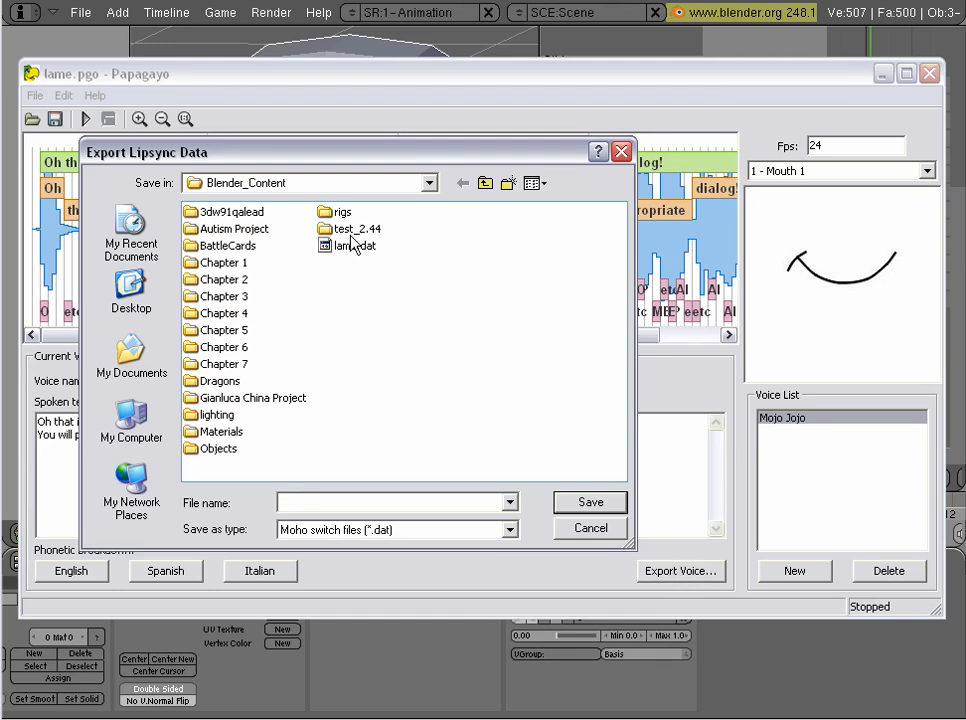
left_click(353, 245)
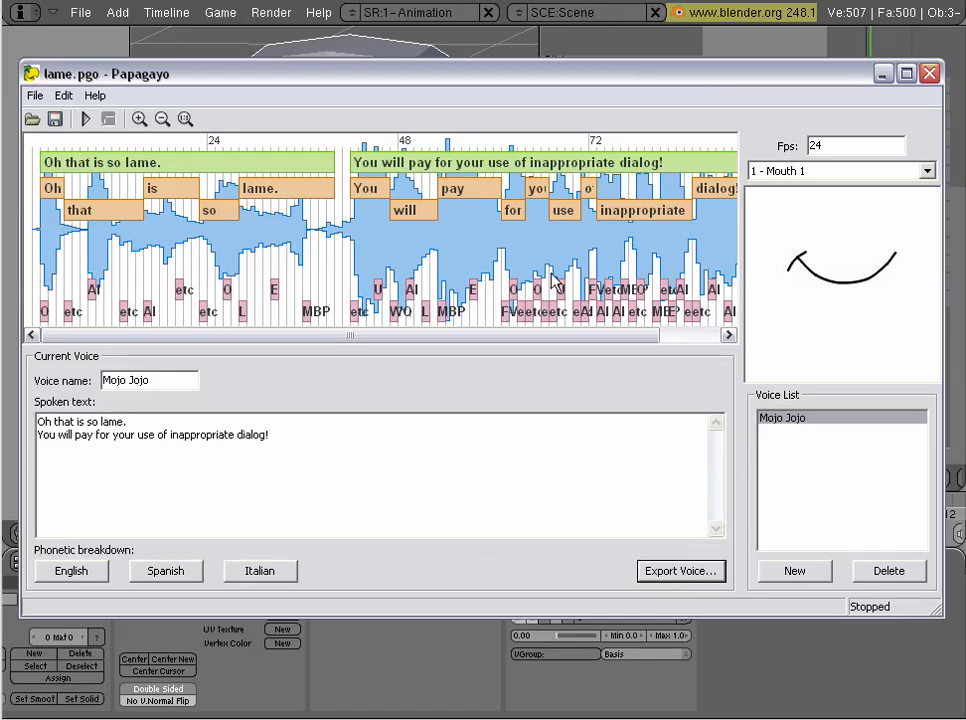
left_click(681, 571)
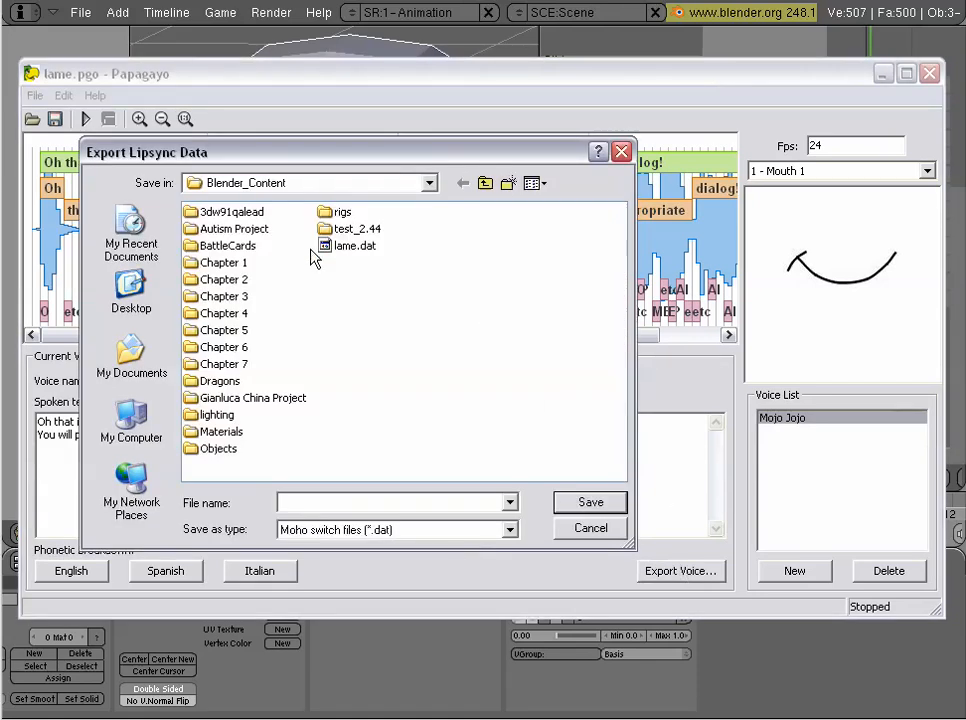
left_click(353, 245)
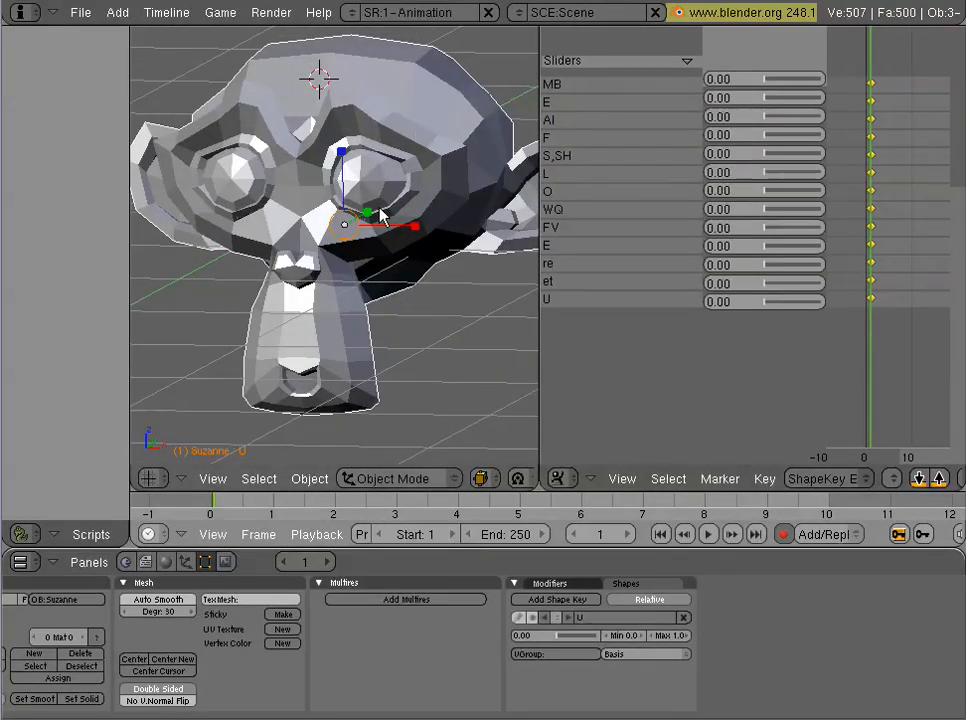
mouse_move(573, 240)
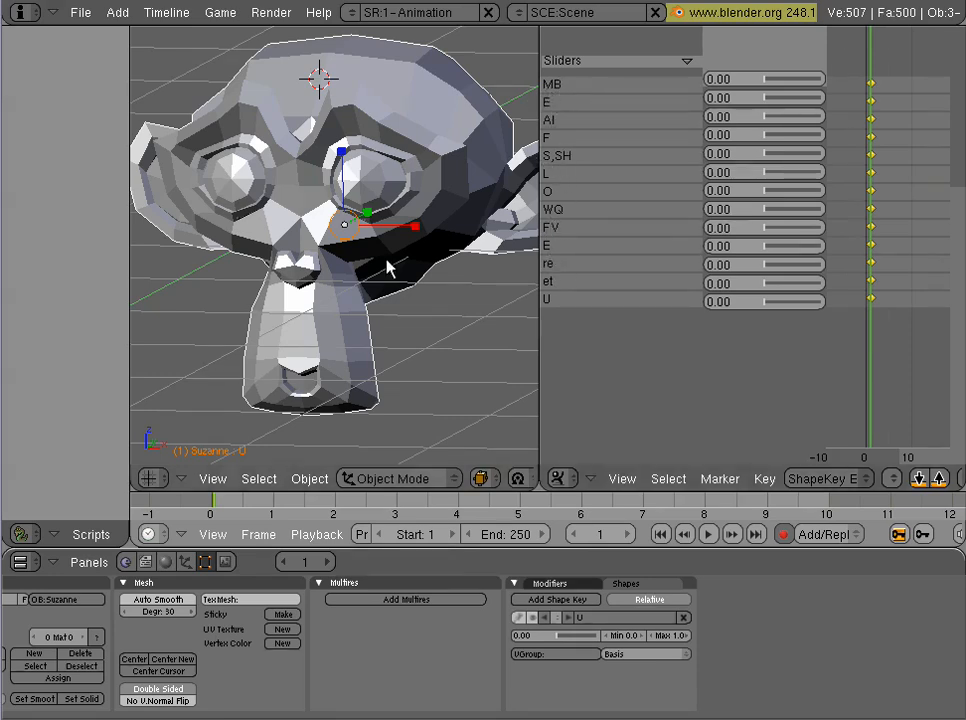
mouse_move(110, 375)
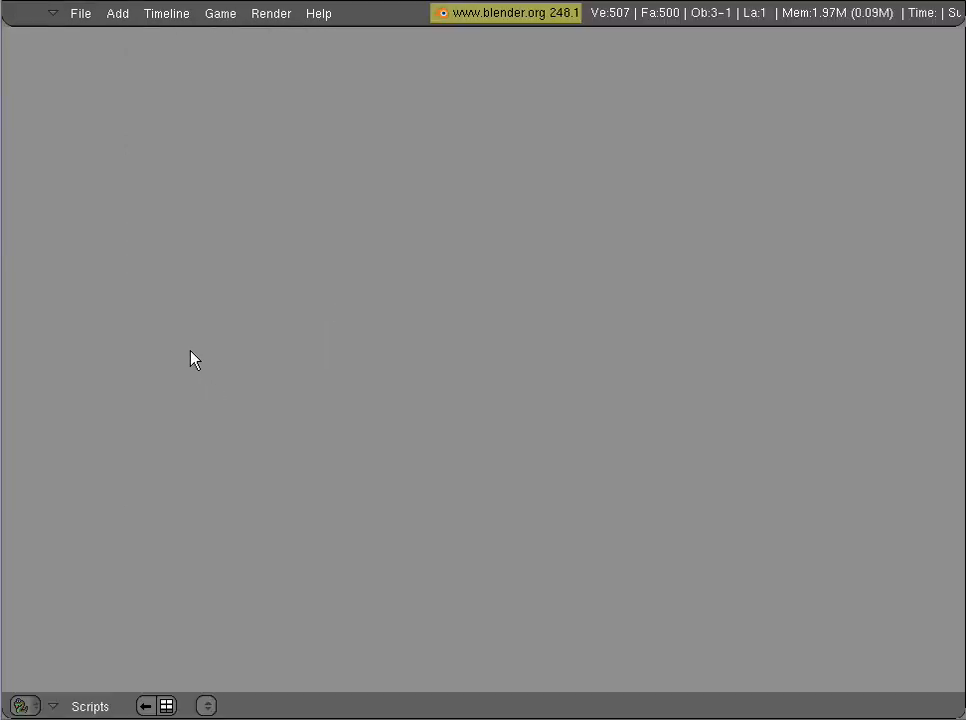
mouse_move(108, 292)
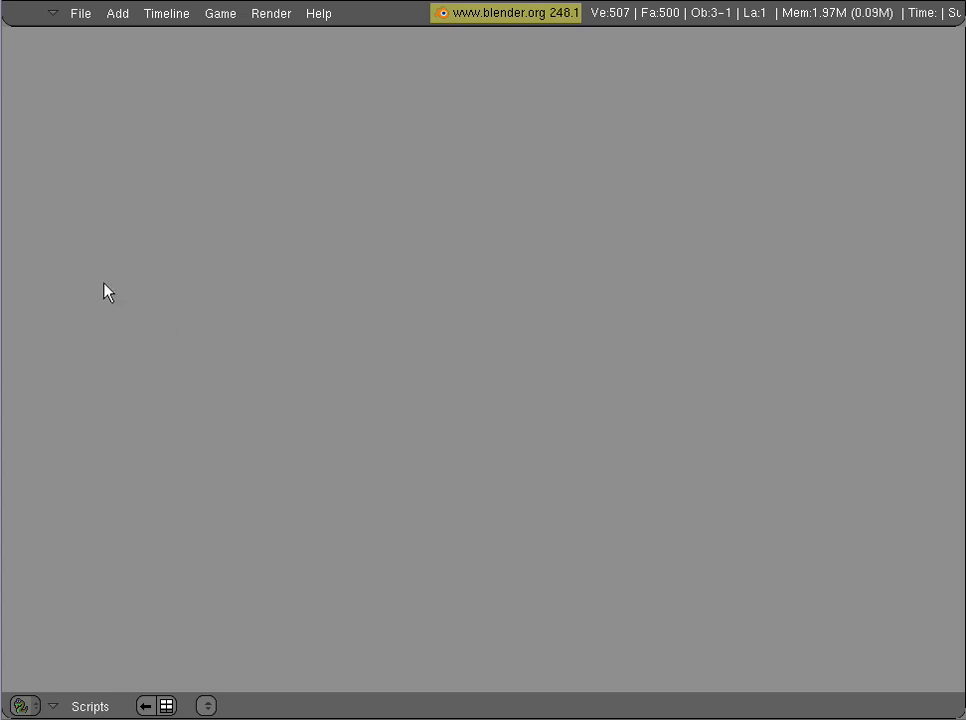
- Open the Scripts menu to its Animation list showing BlenderLipSynchro
left_click(90, 706)
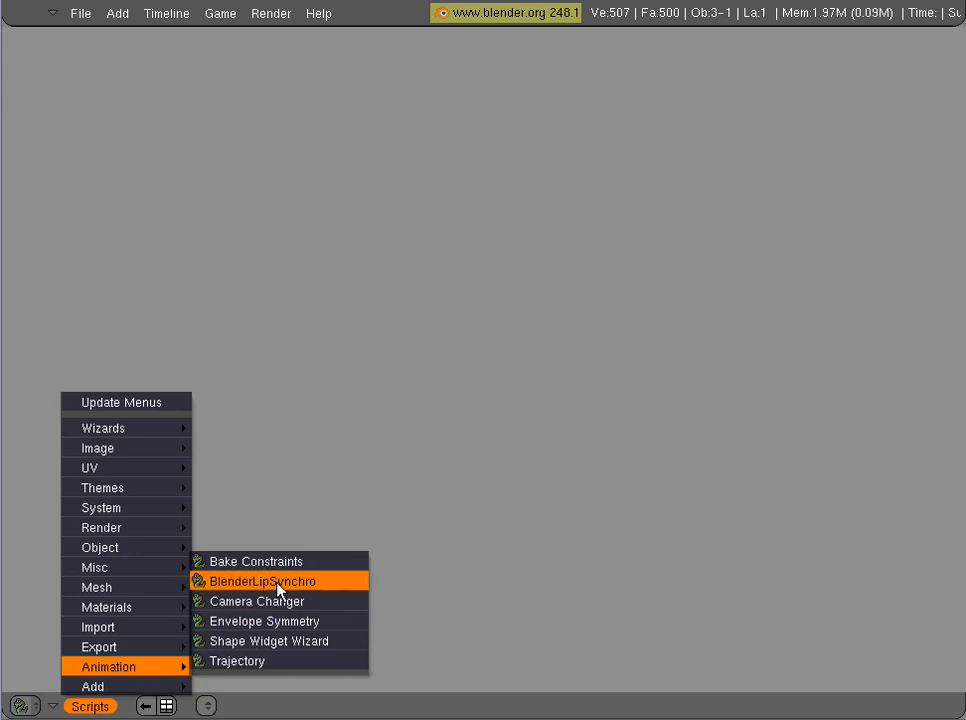
- Run BlenderLipSynchro and load lame.dat through its file browser
left_click(262, 581)
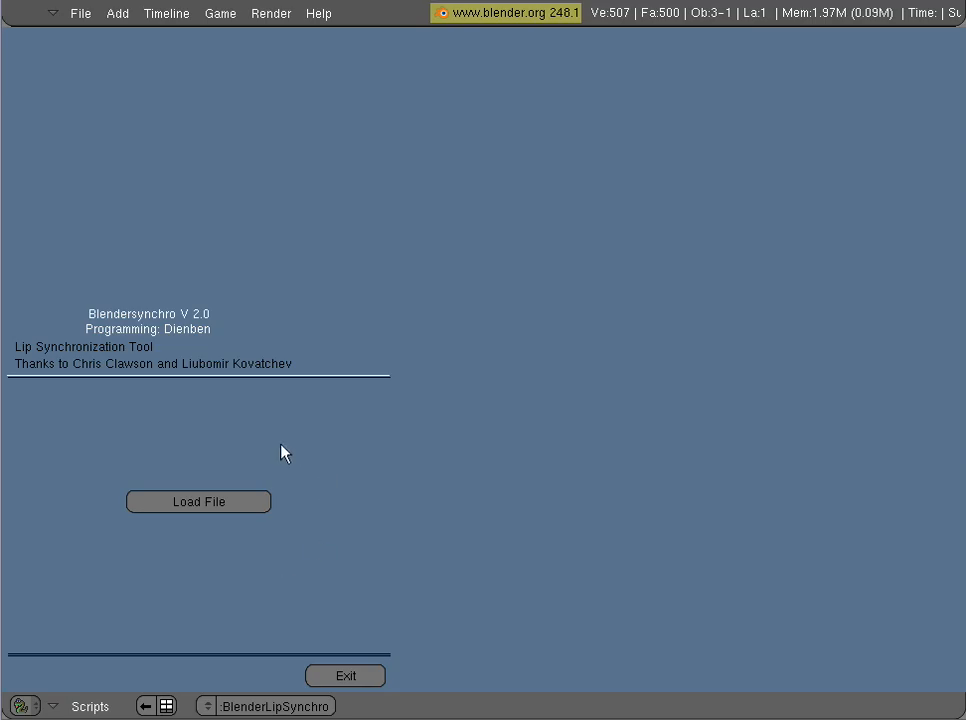
left_click(198, 501)
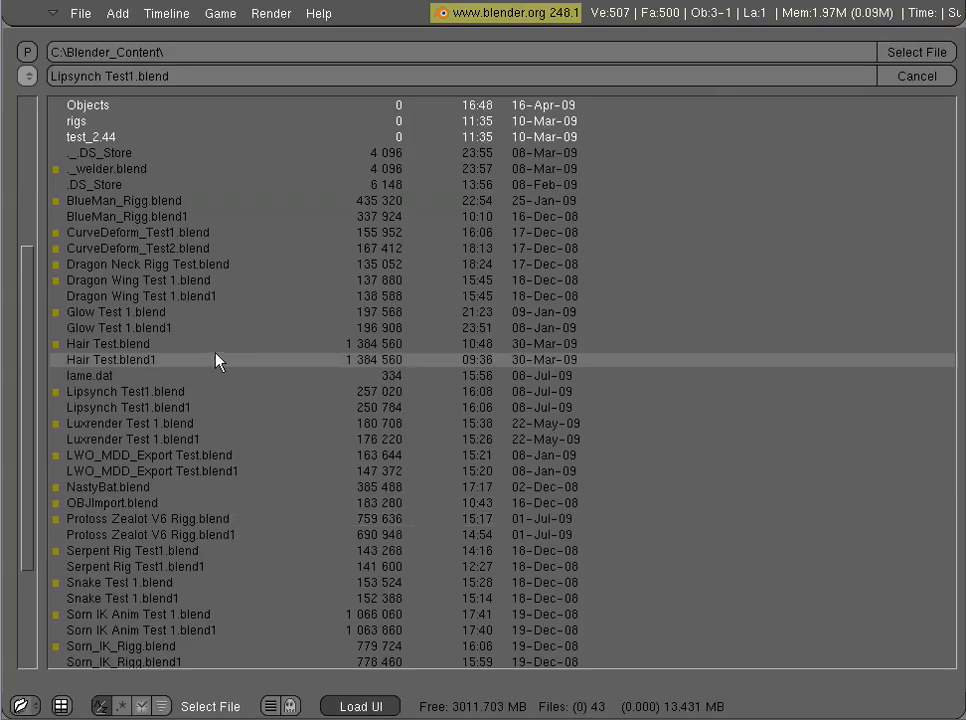
left_click(89, 375)
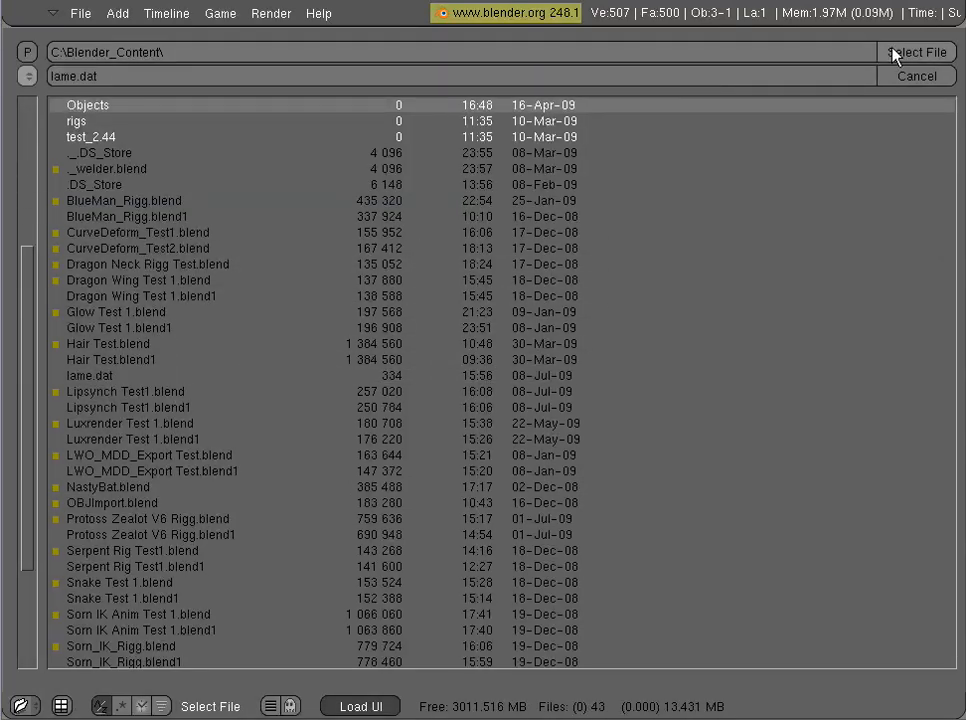
left_click(915, 52)
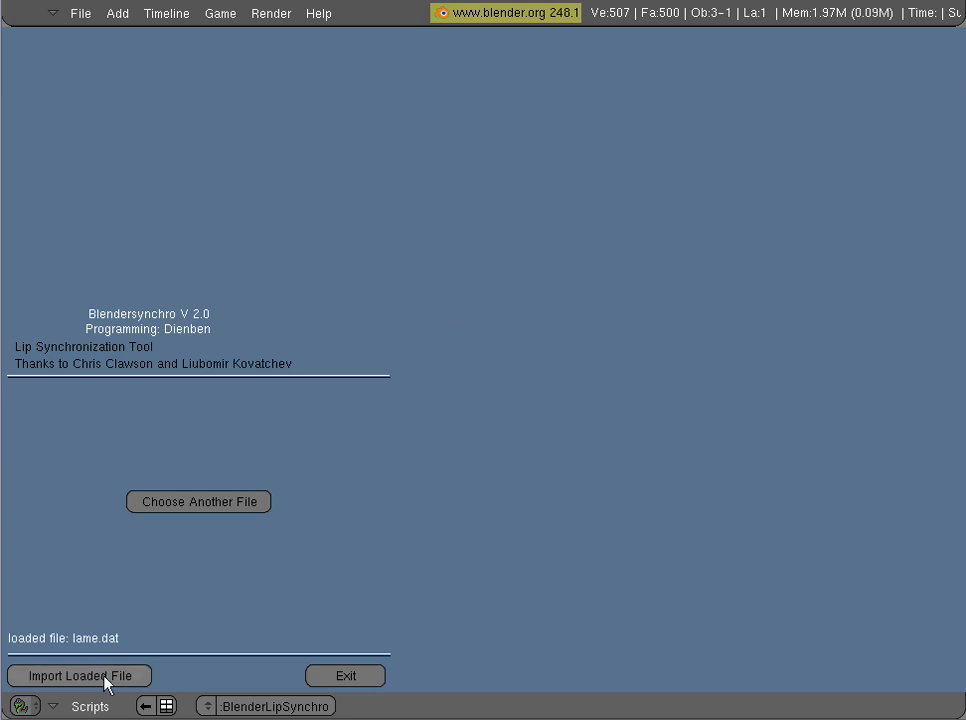
mouse_move(79, 643)
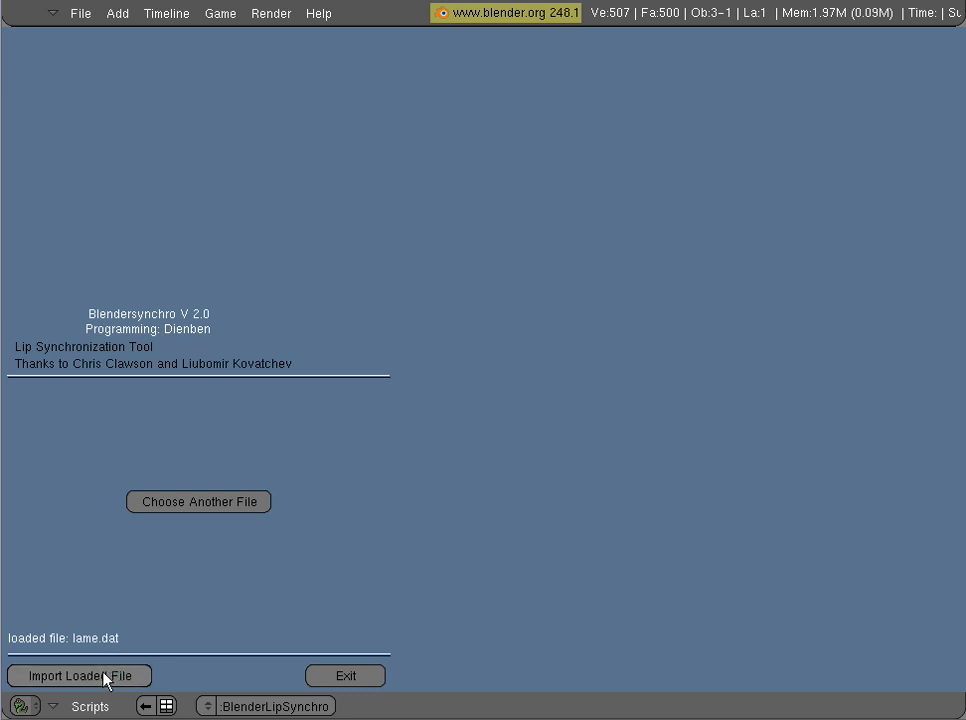
- Import the loaded lame.dat, listing Suzanne's phonemes all assigned to MB
left_click(78, 675)
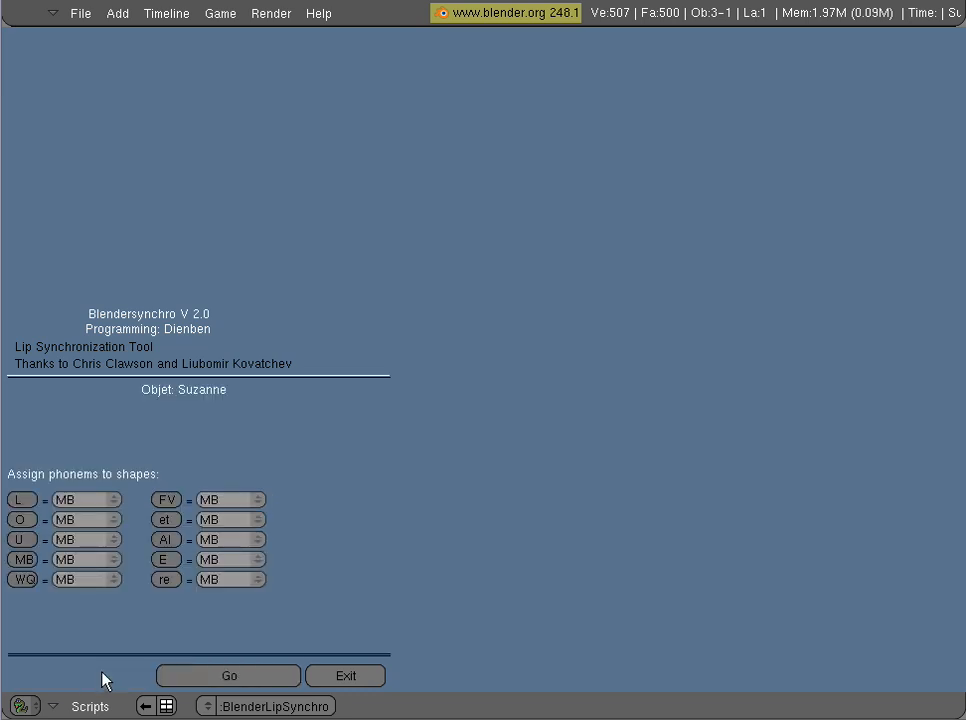
mouse_move(137, 456)
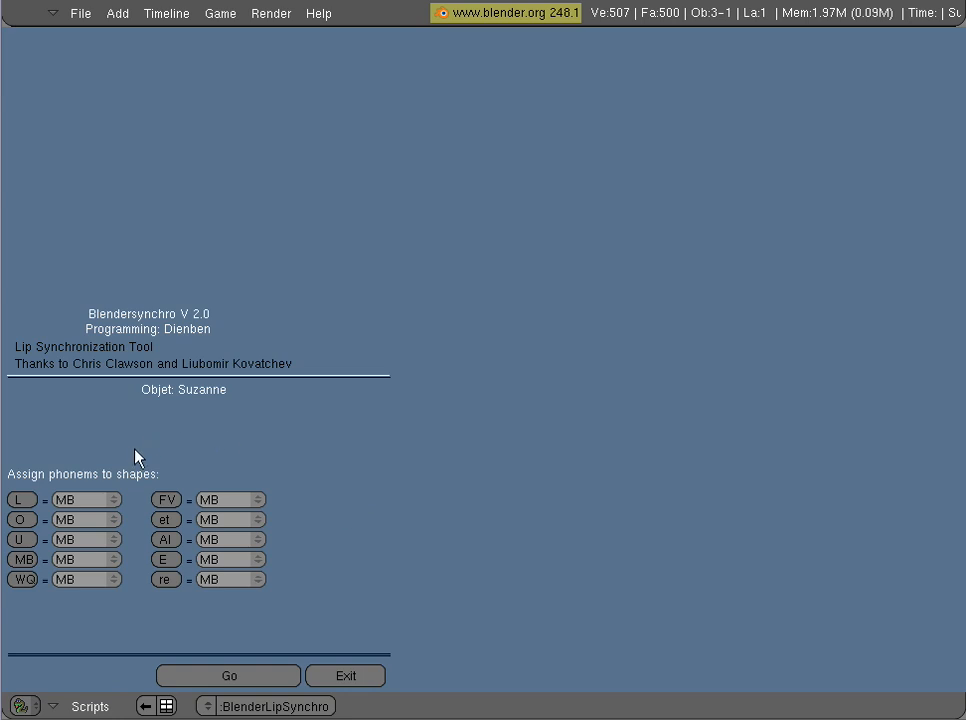
mouse_move(86, 496)
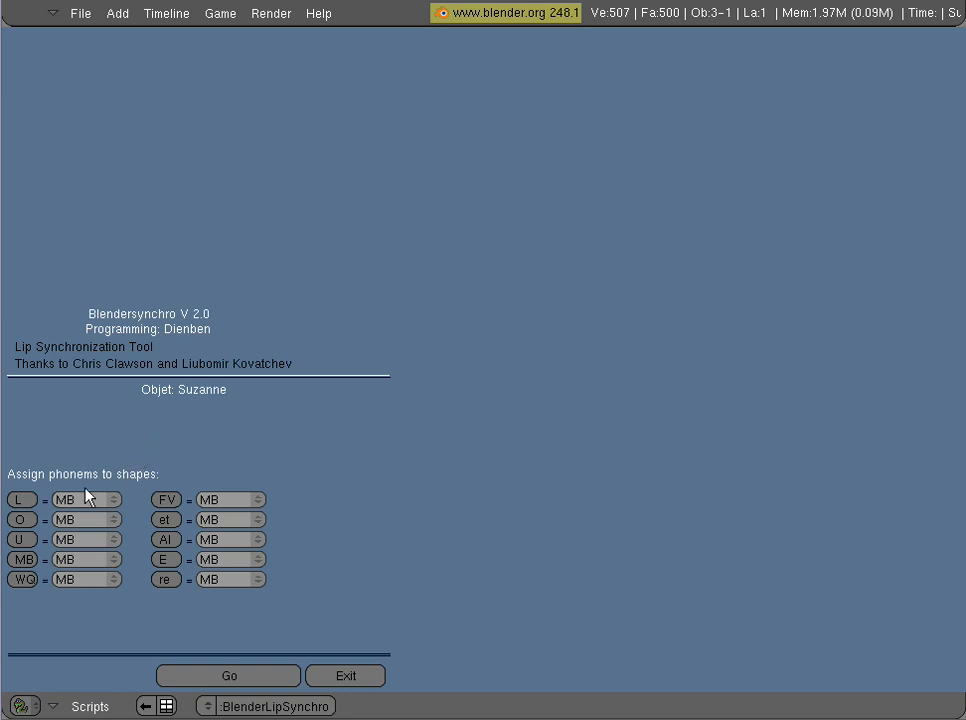
mouse_move(396, 338)
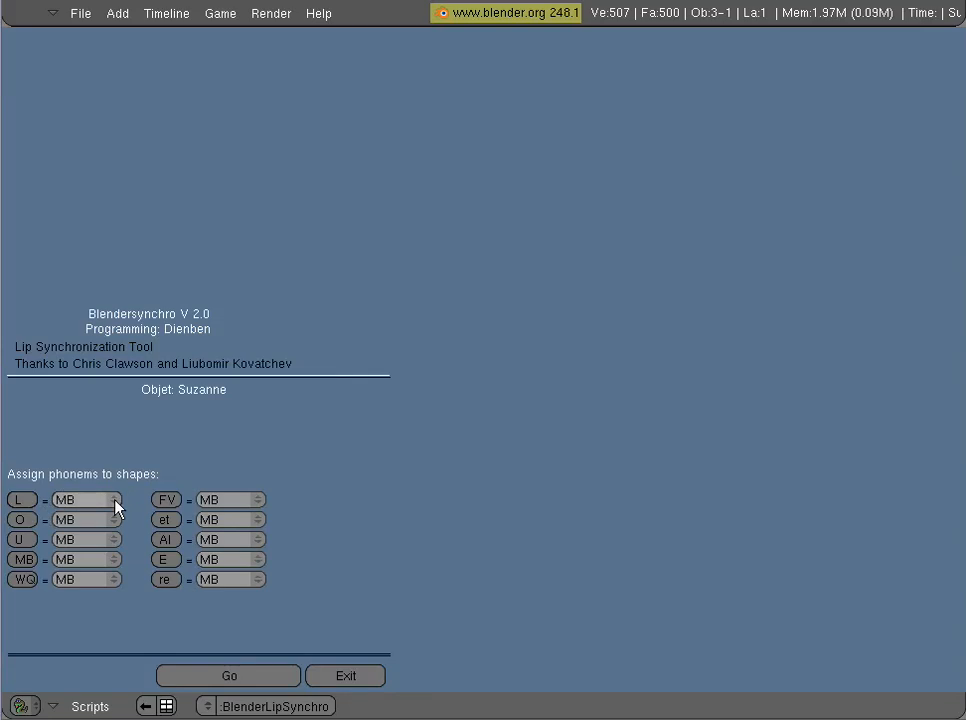
mouse_move(86, 598)
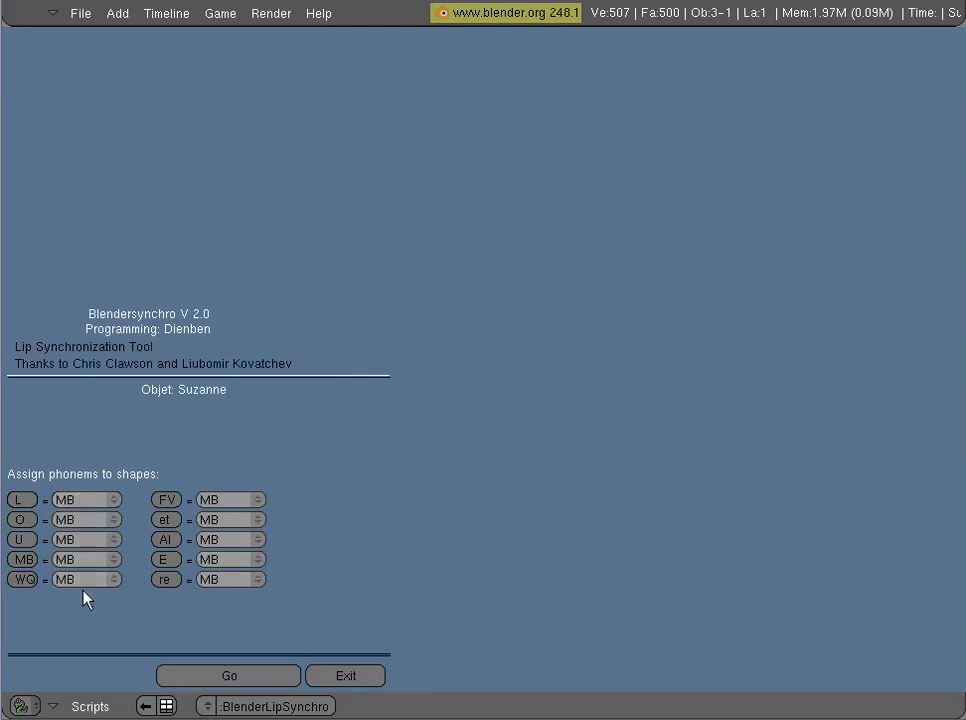
mouse_move(137, 549)
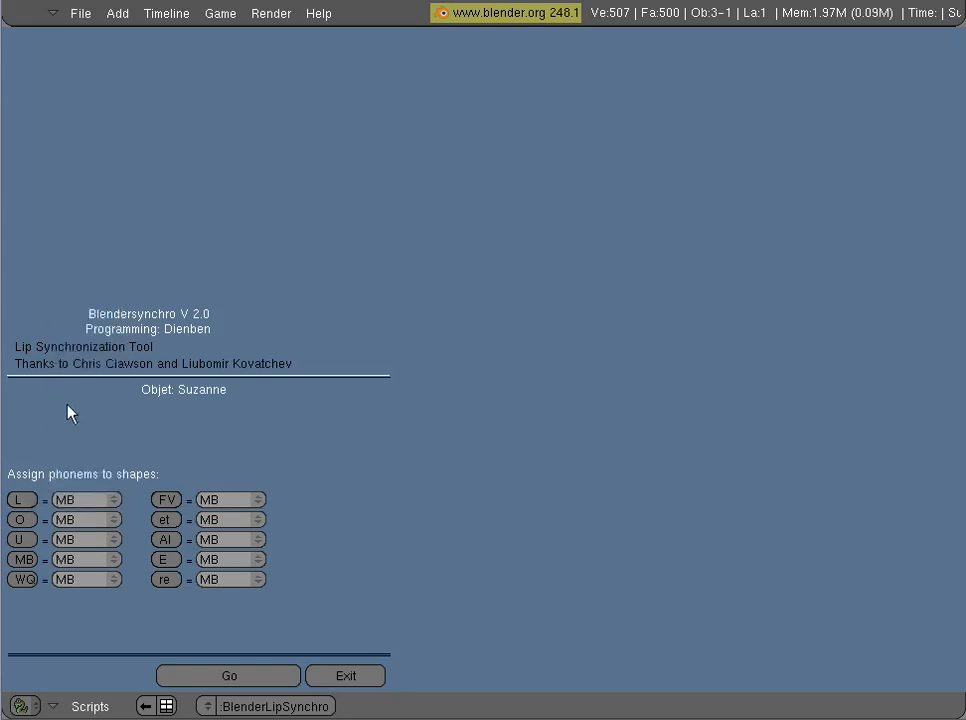
- Map phonemes L and O to their matching shapes and open AI's dropdown
left_click(85, 499)
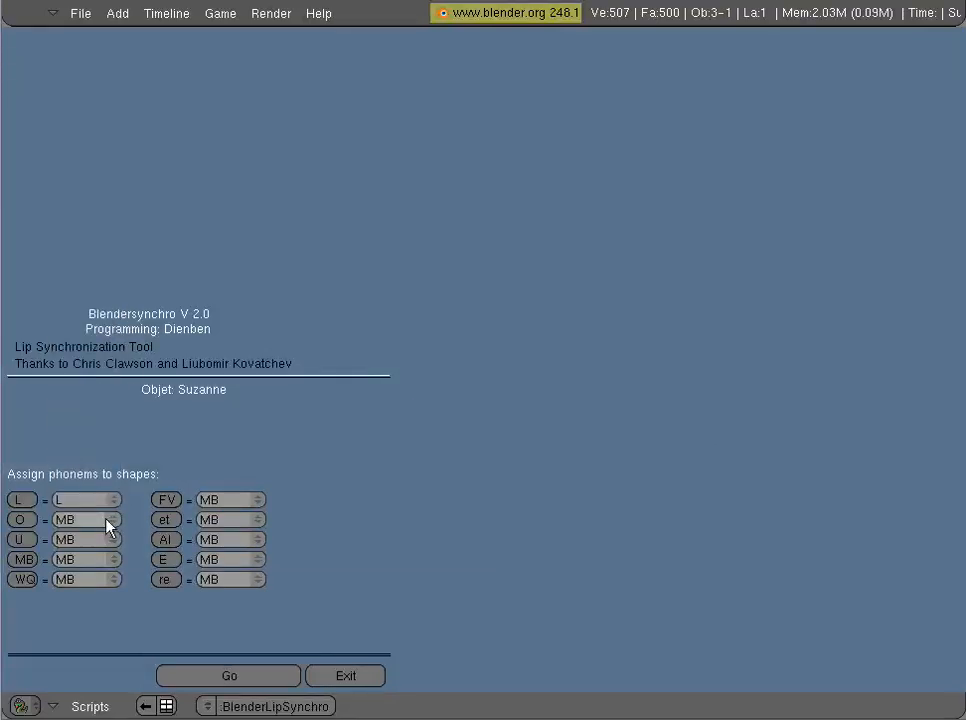
left_click(85, 519)
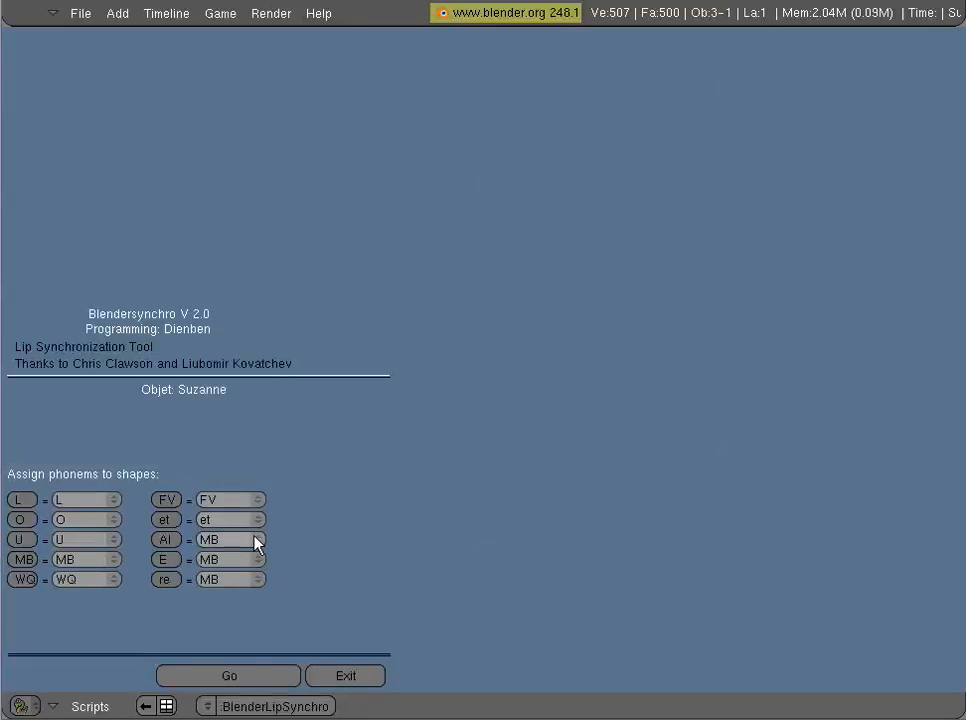
left_click(230, 539)
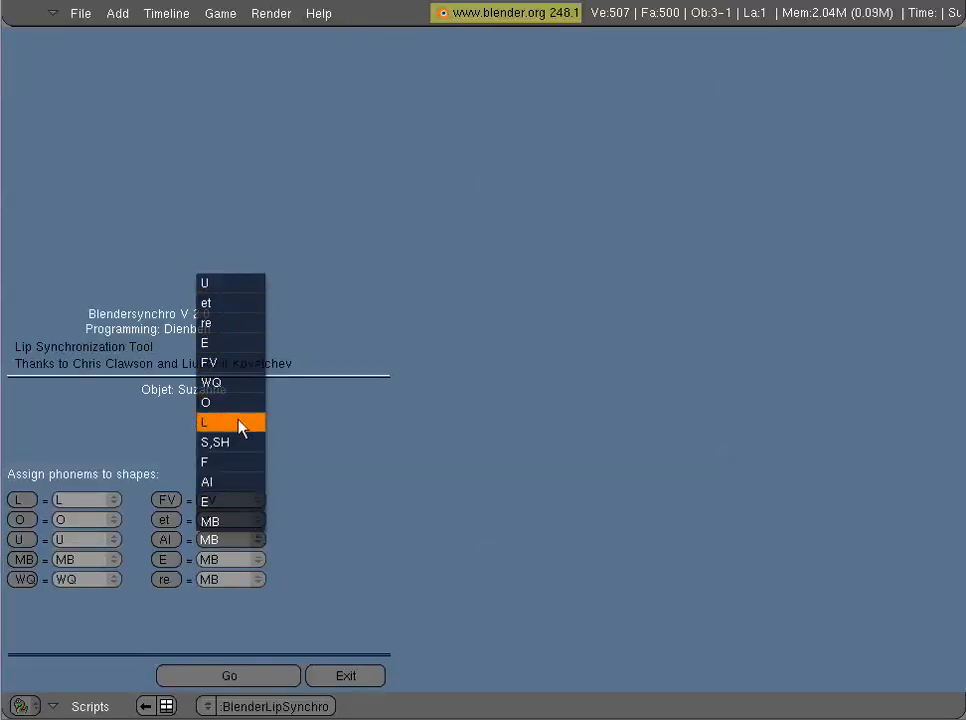
mouse_move(240, 540)
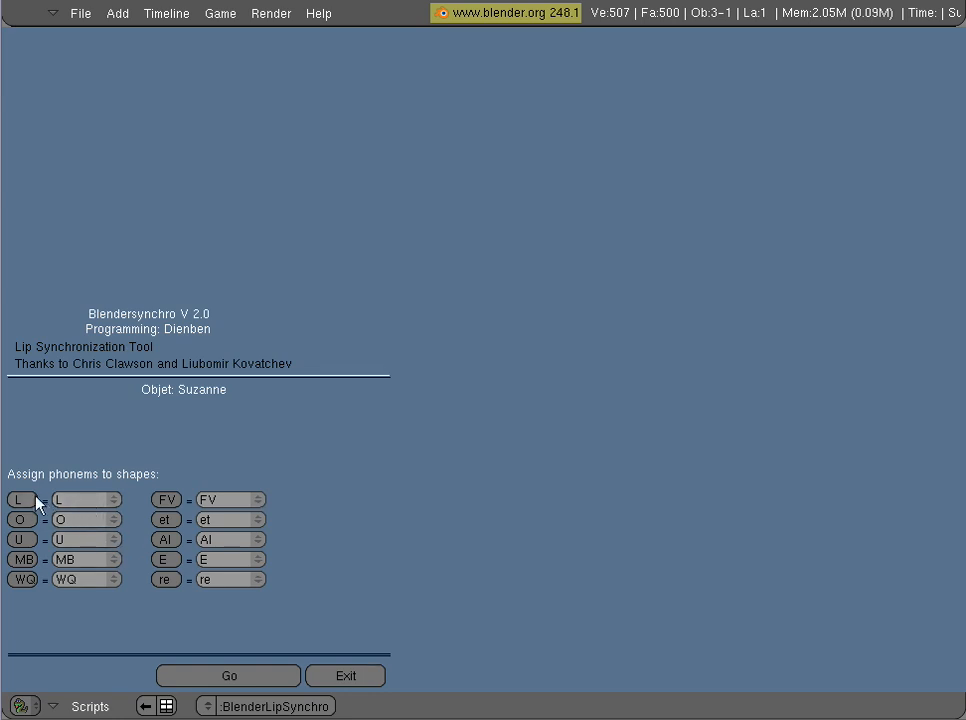
mouse_move(83, 507)
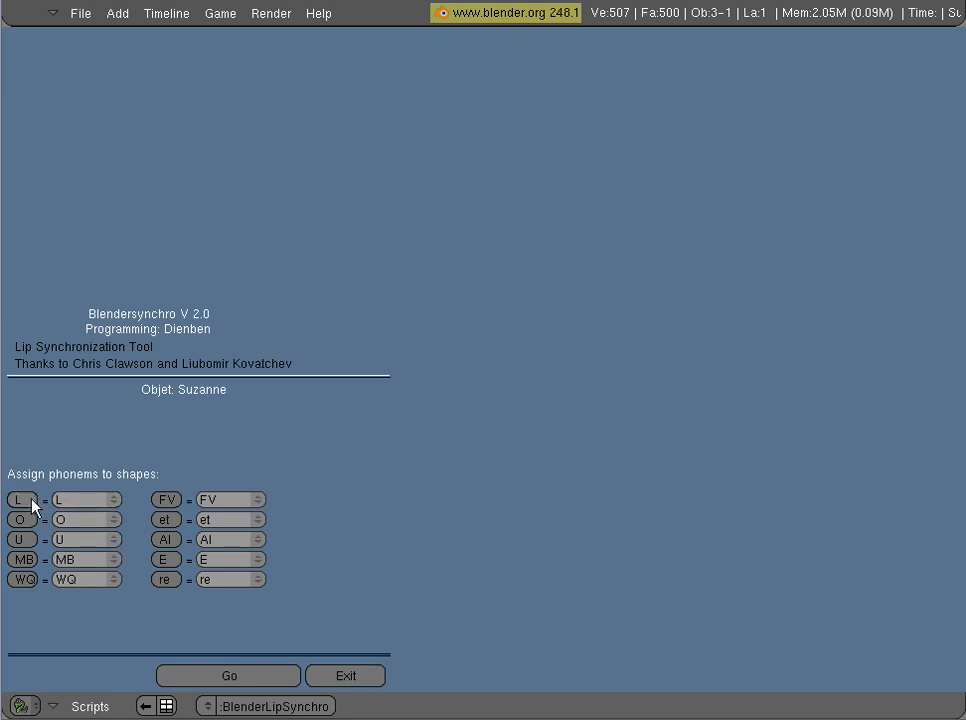
mouse_move(72, 518)
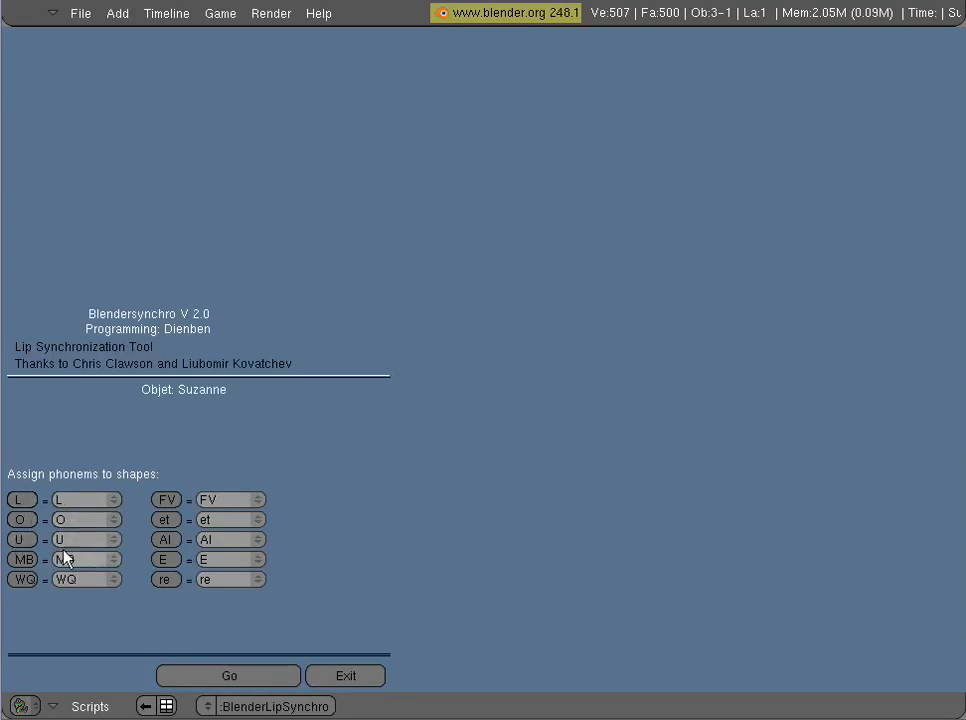
- Run Go to keyframe Suzanne's shape keys from the phoneme mapping
left_click(228, 675)
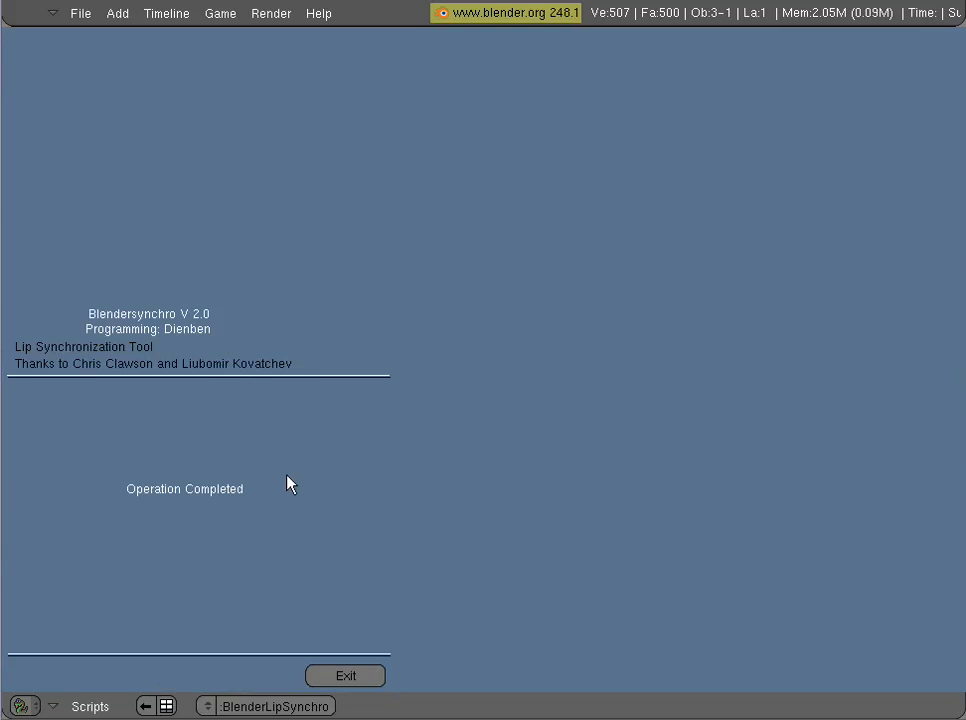
left_click(344, 675)
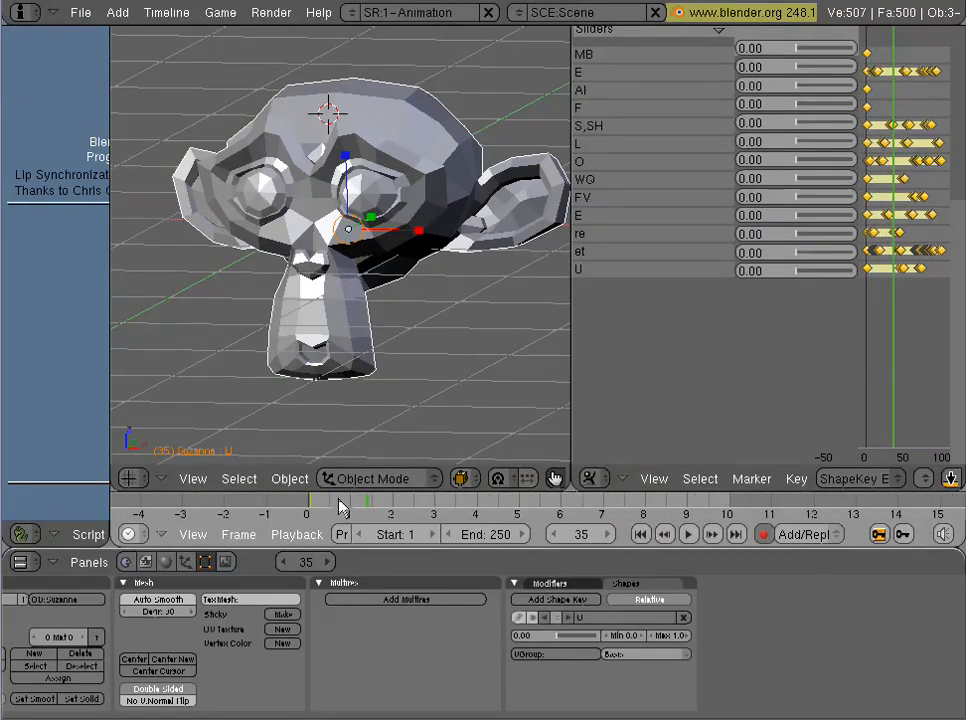
- Rewind the animation timeline to frame 1
left_click(640, 534)
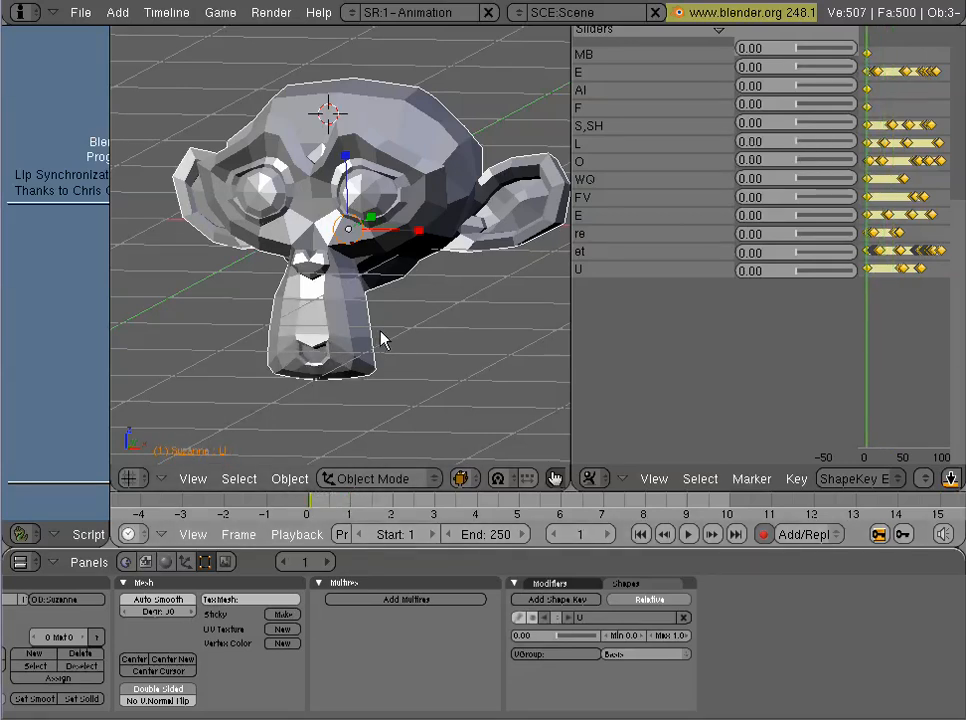